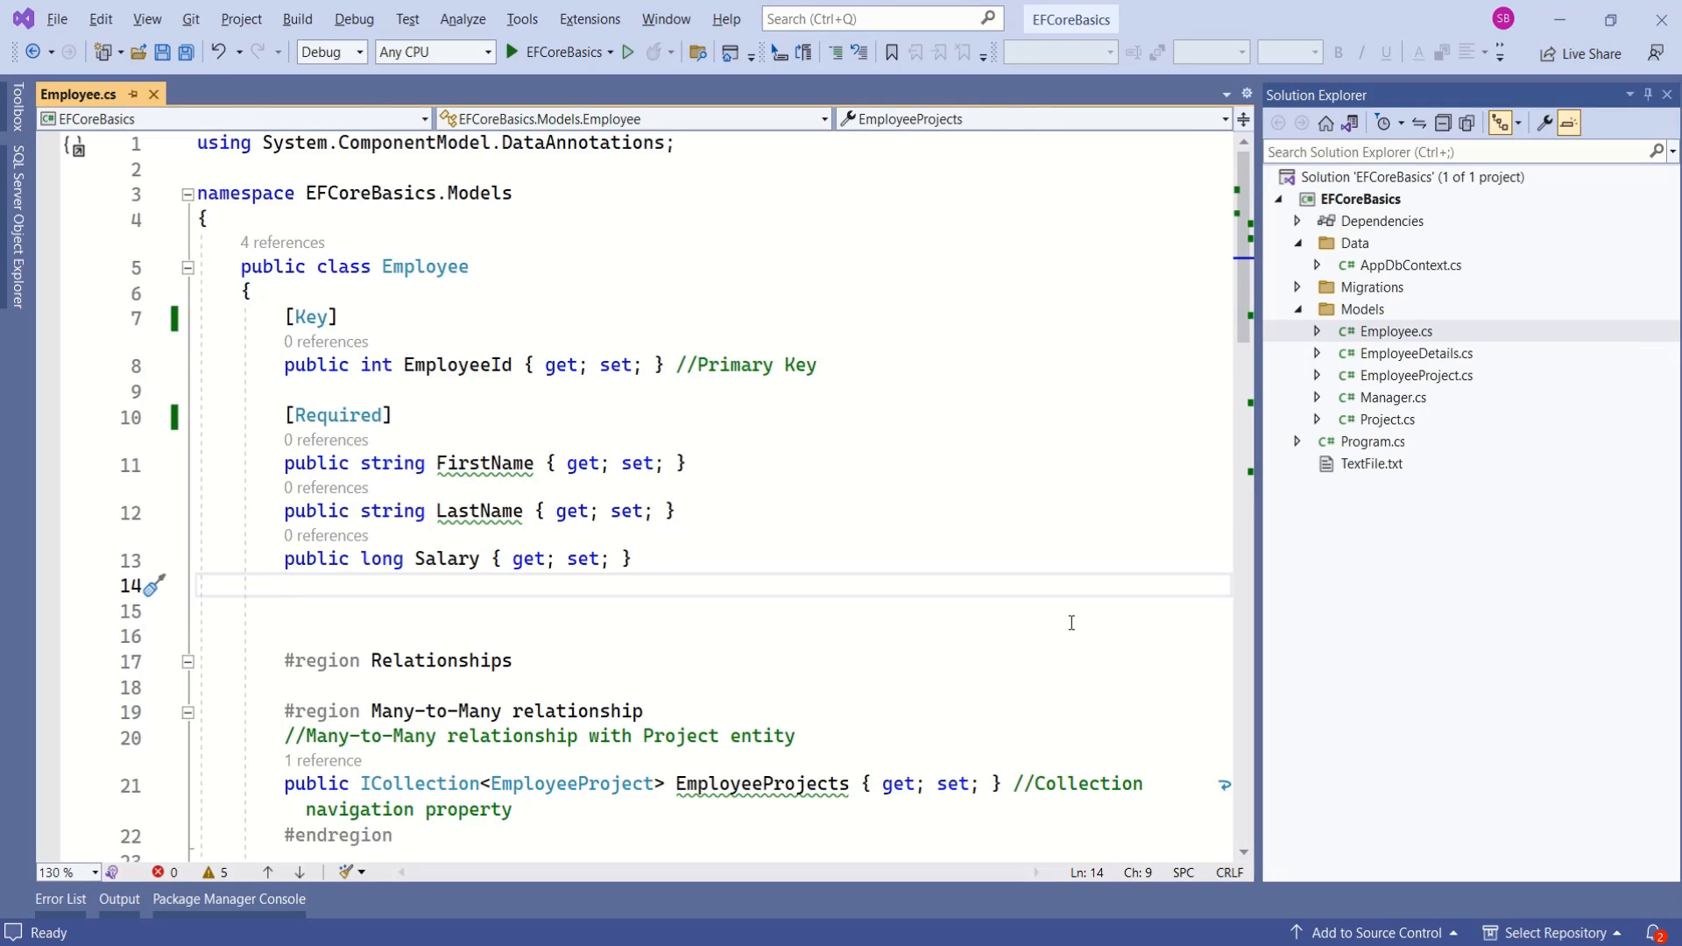
# Review the Manager model and the database context file before annotating the class.
pyautogui.doubleClick(424, 266)
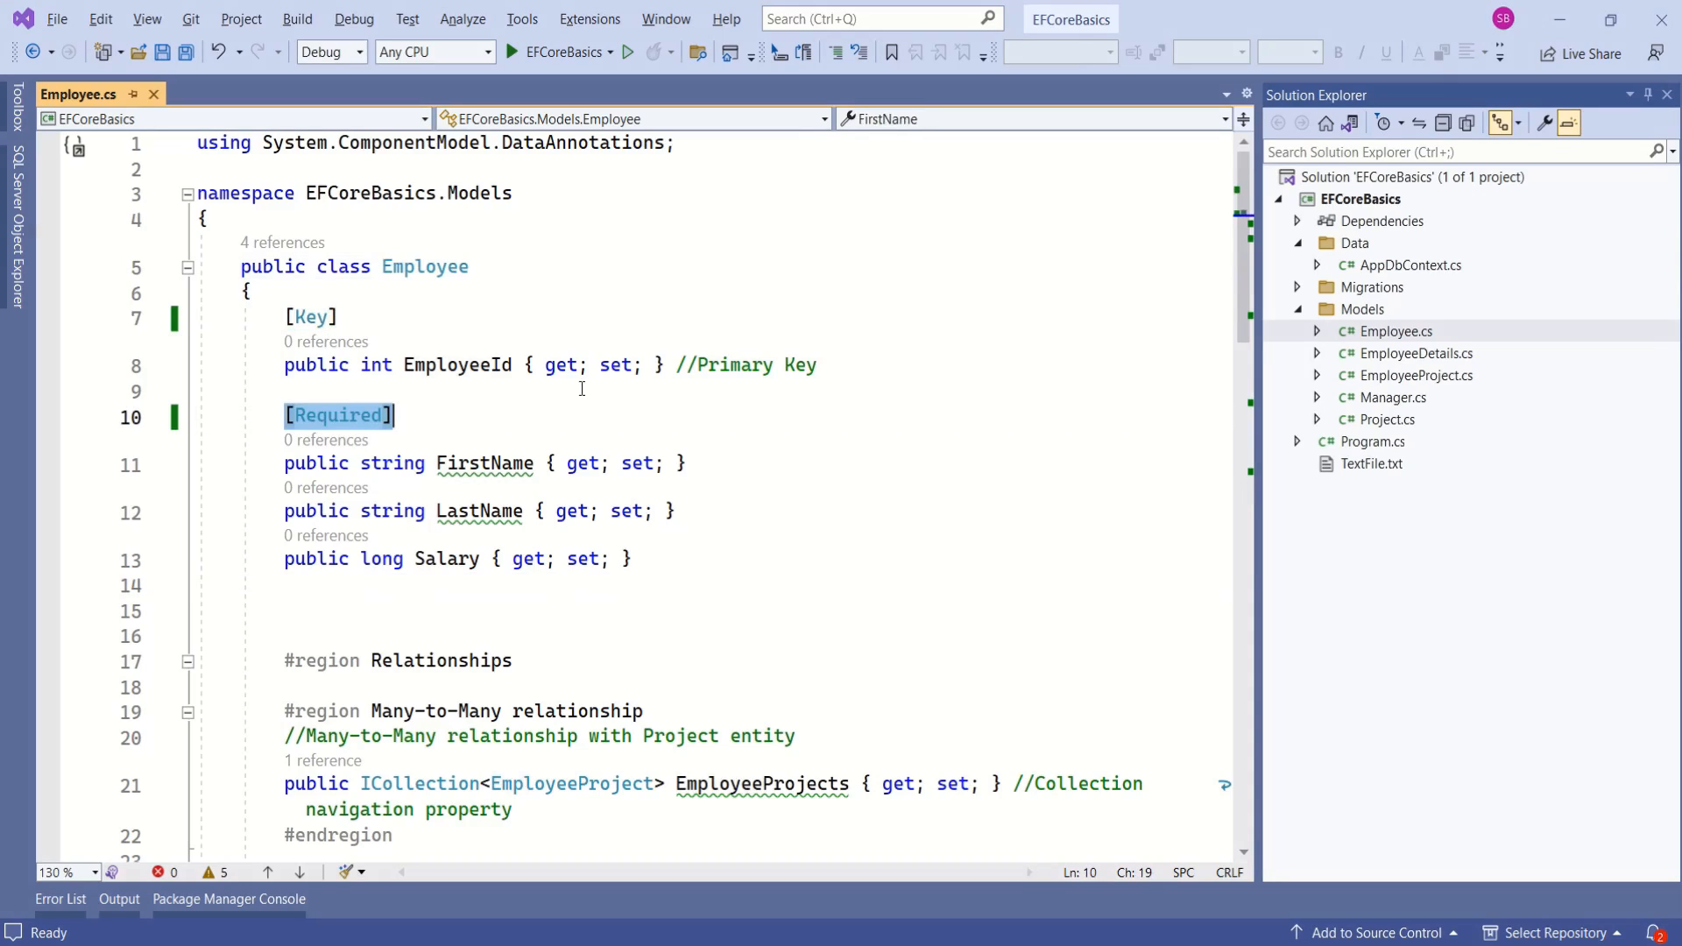
pyautogui.moveTo(566, 392)
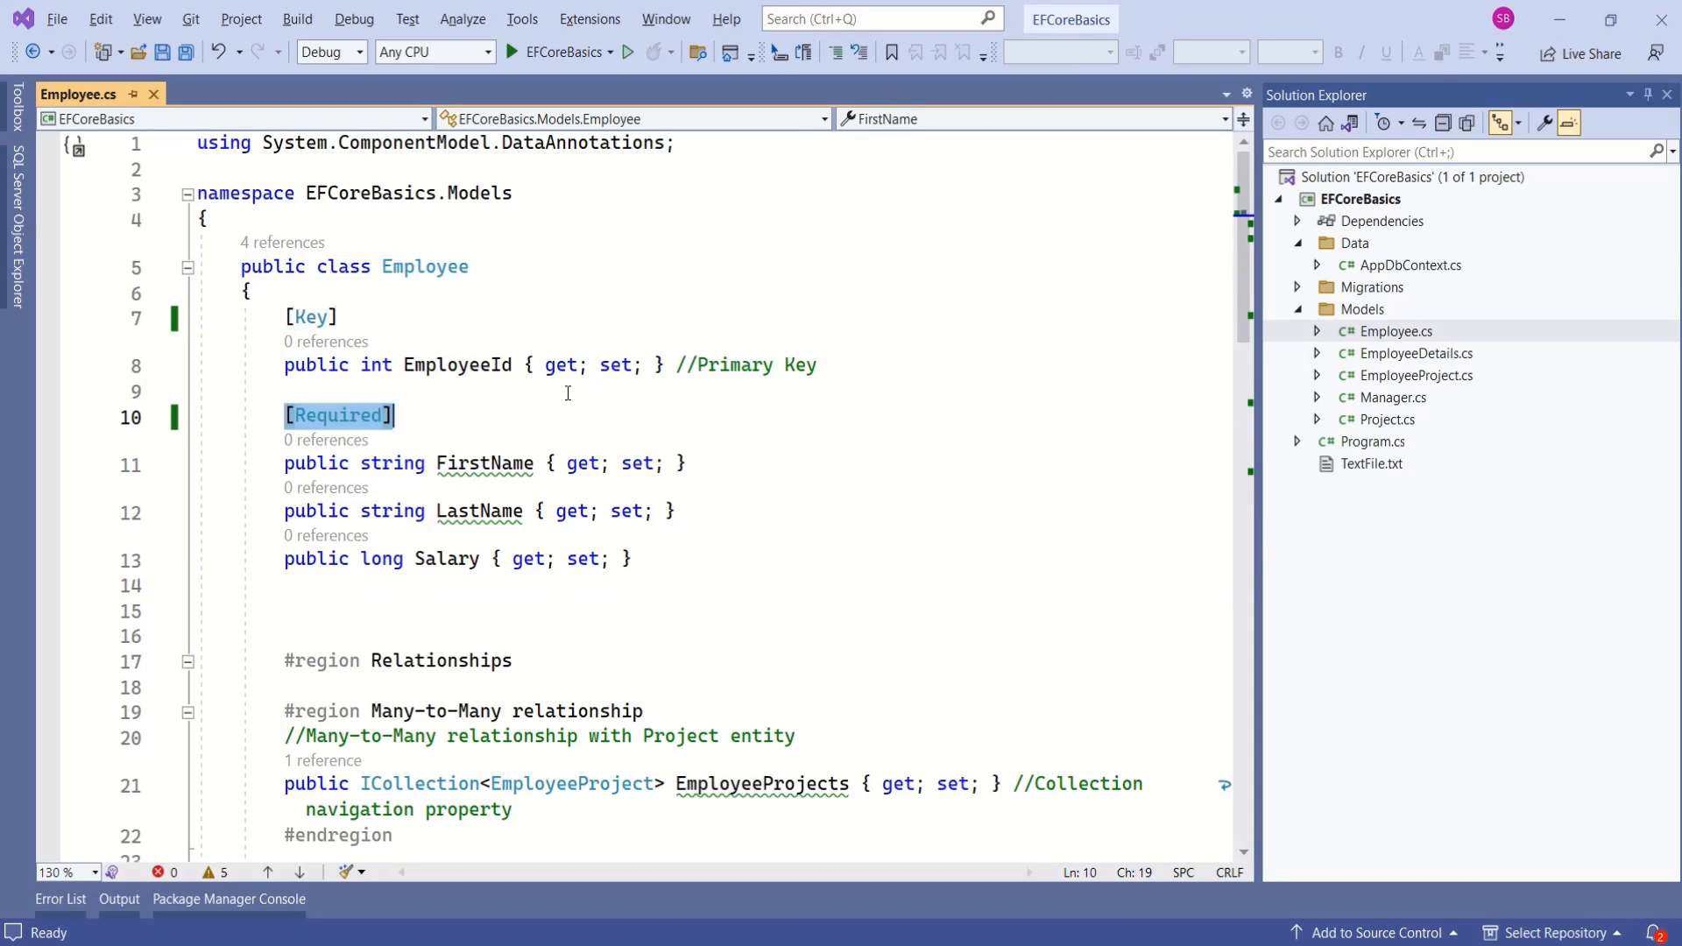
pyautogui.click(467, 364)
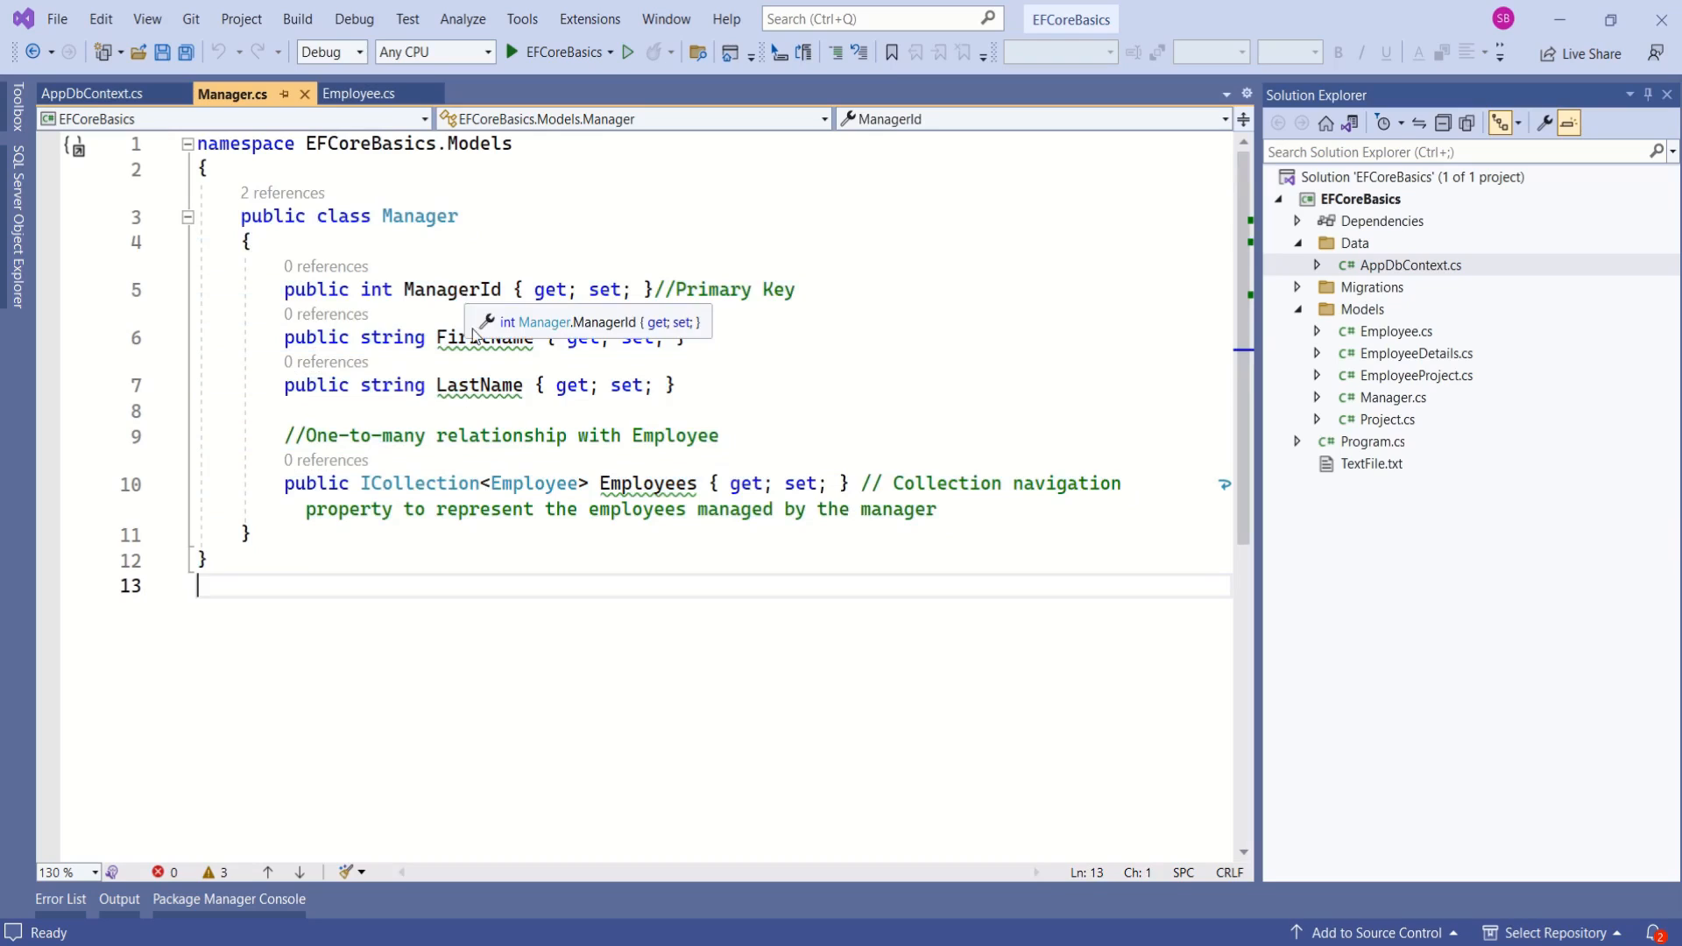
pyautogui.click(486, 336)
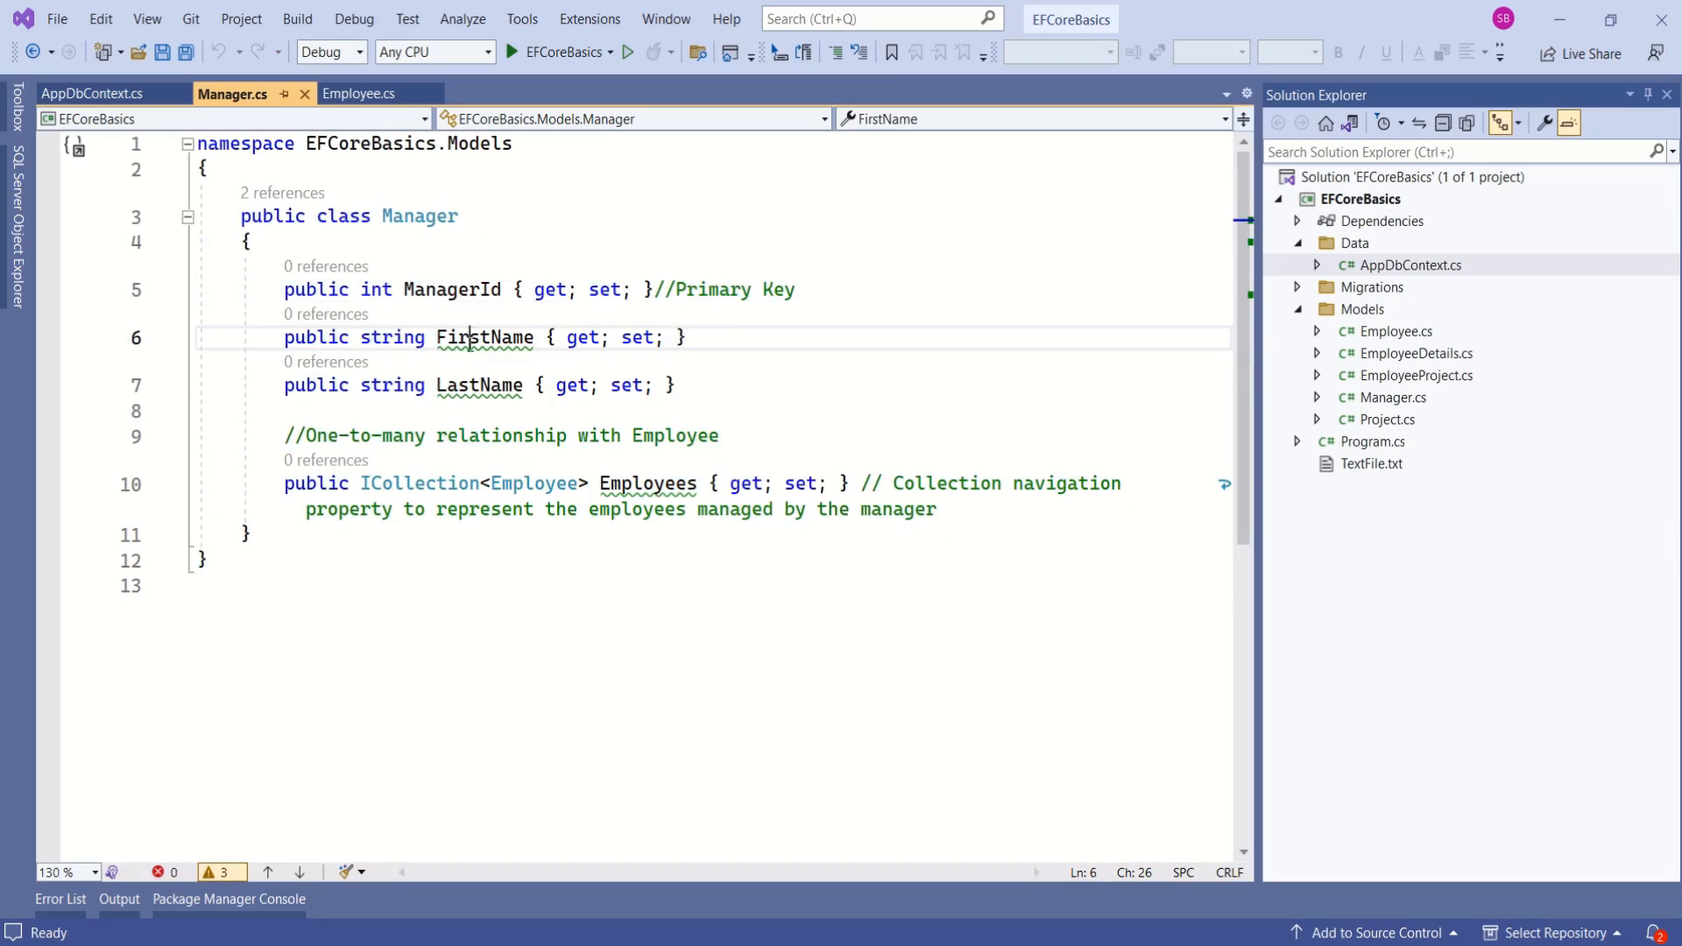
pyautogui.click(214, 585)
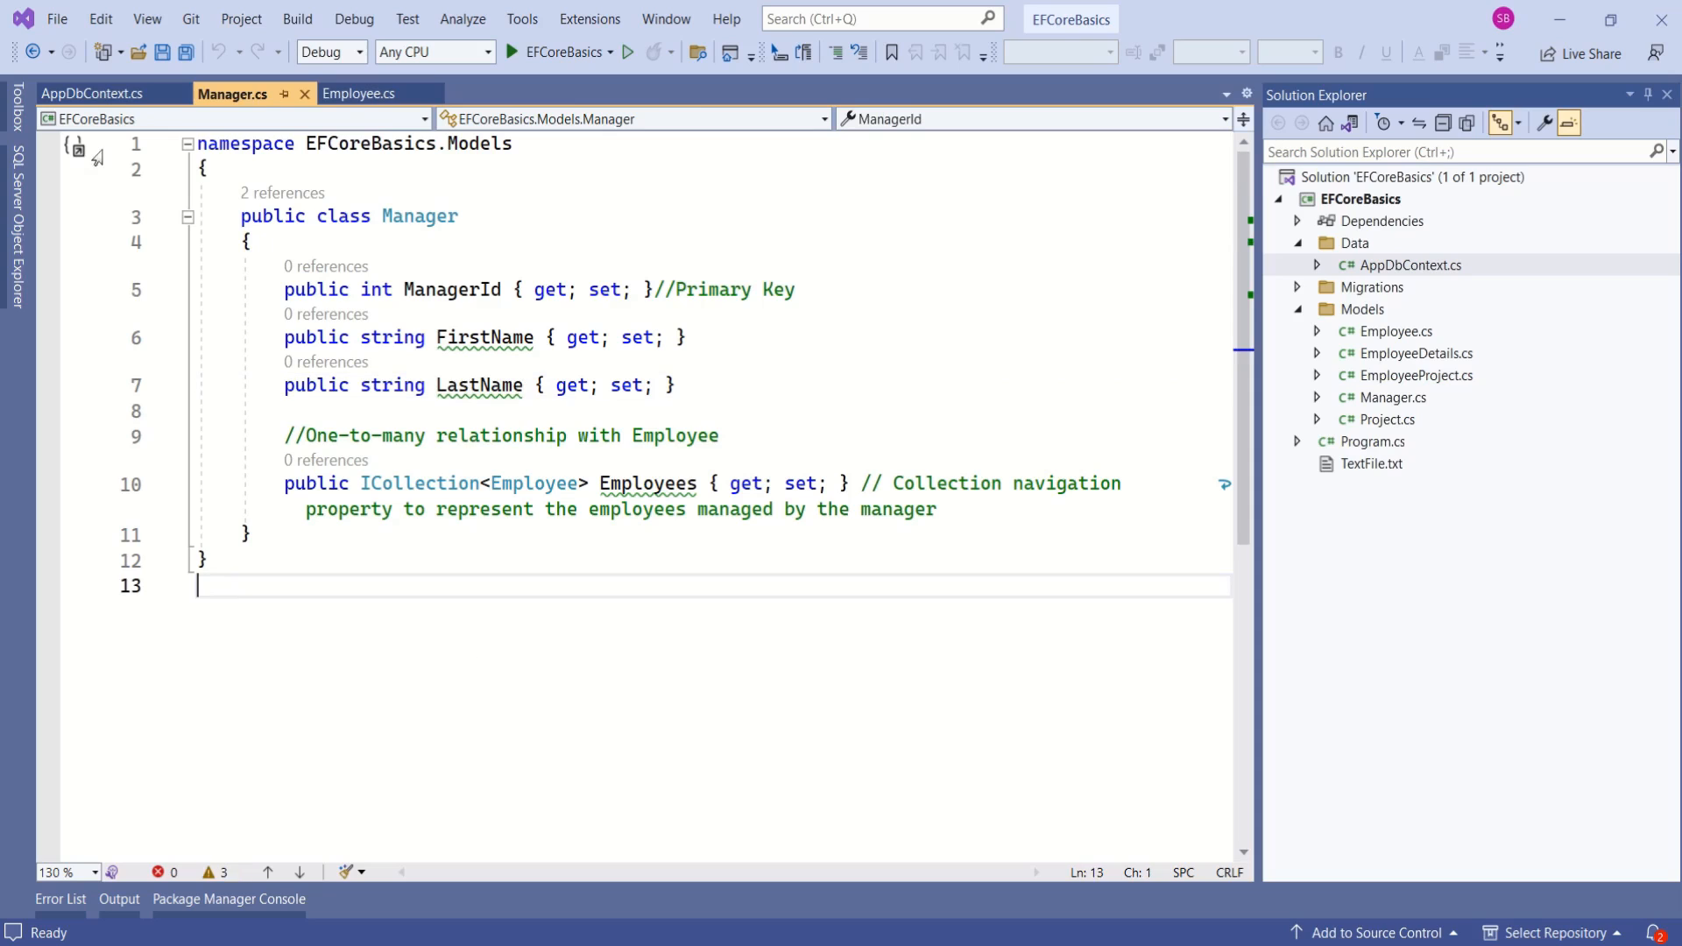
pyautogui.click(95, 93)
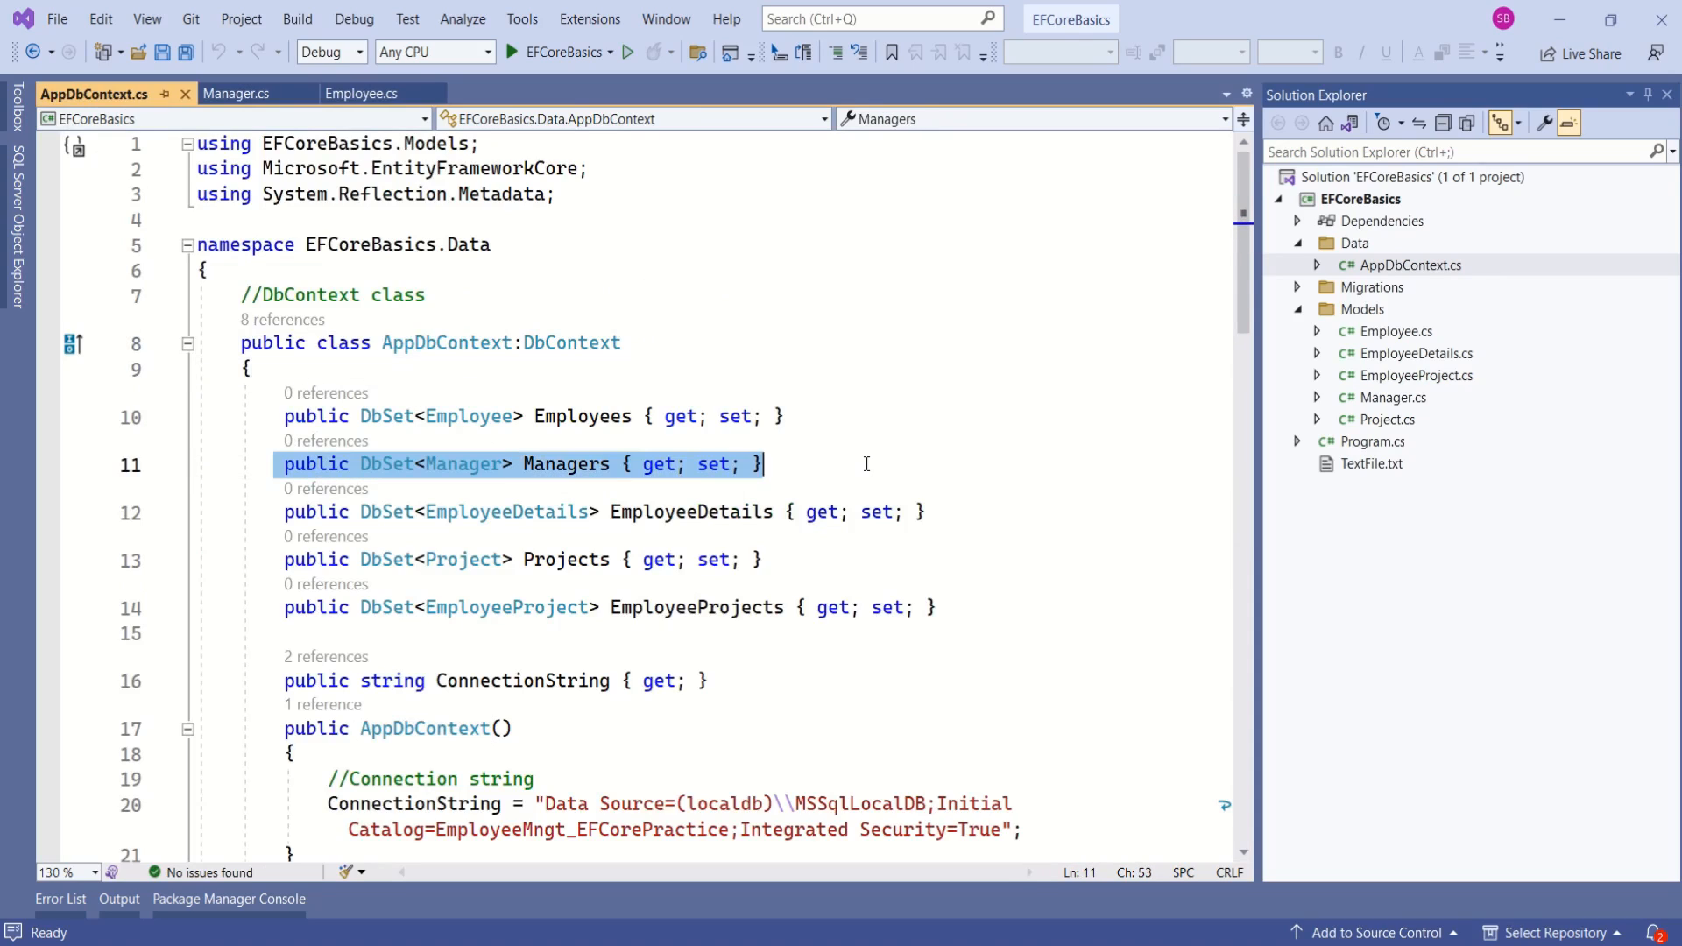
pyautogui.click(232, 93)
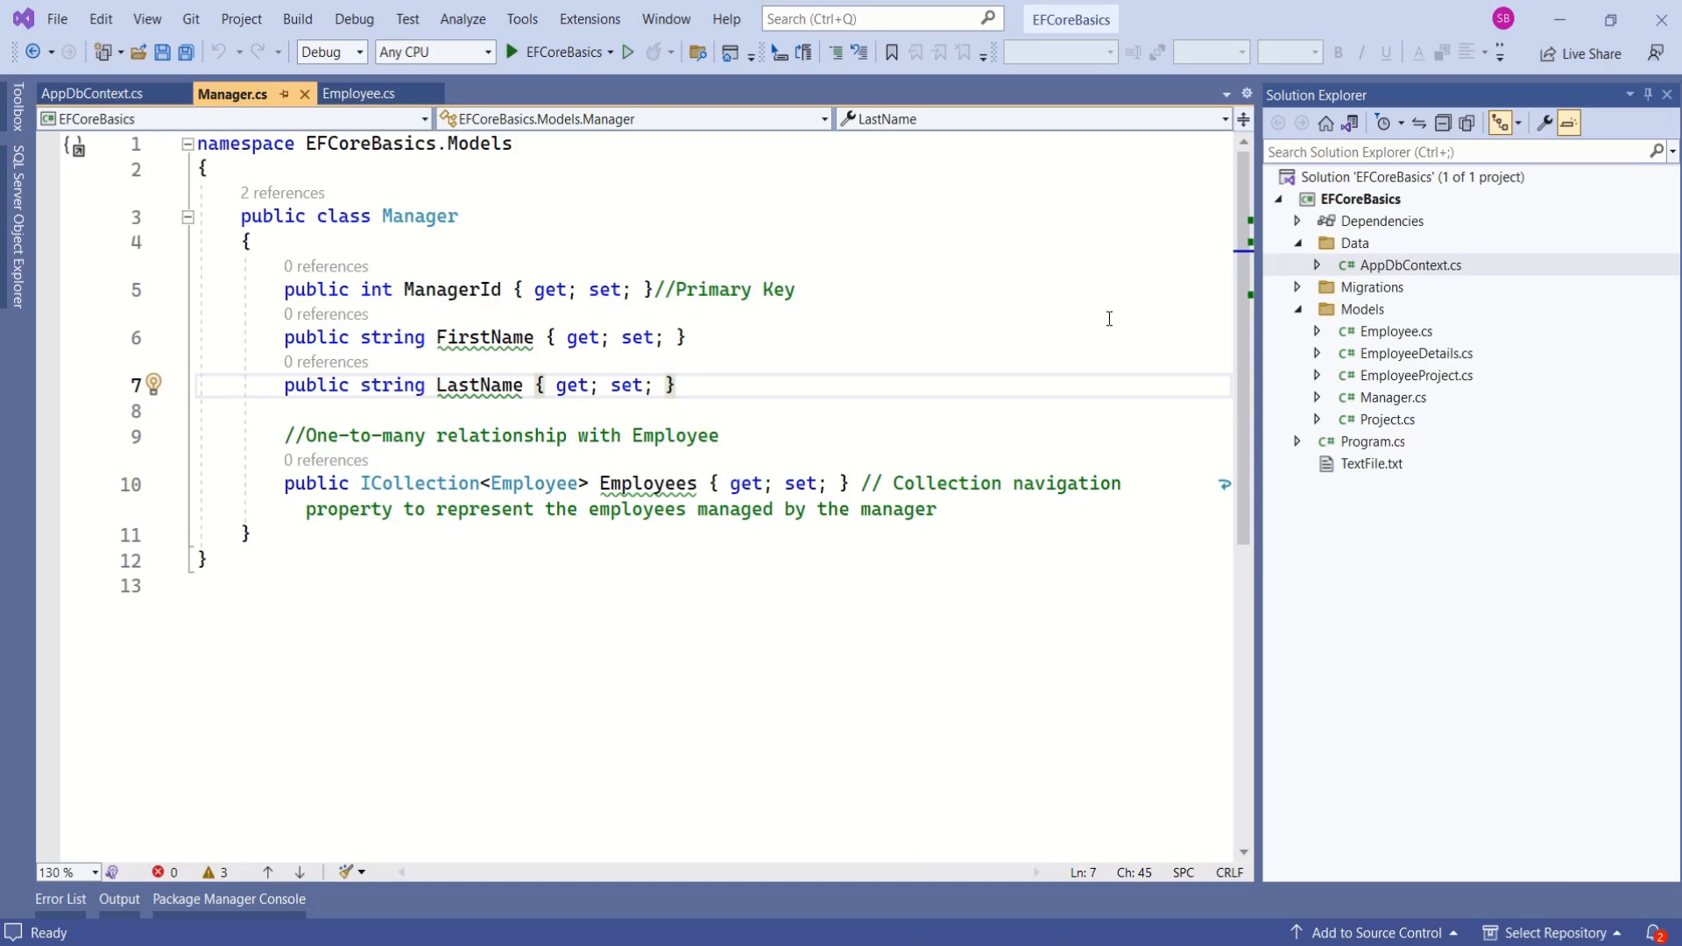
# Add [Table("AllManagers")] above the Manager class with the DataAnnotations.Schema using.
pyautogui.click(673, 386)
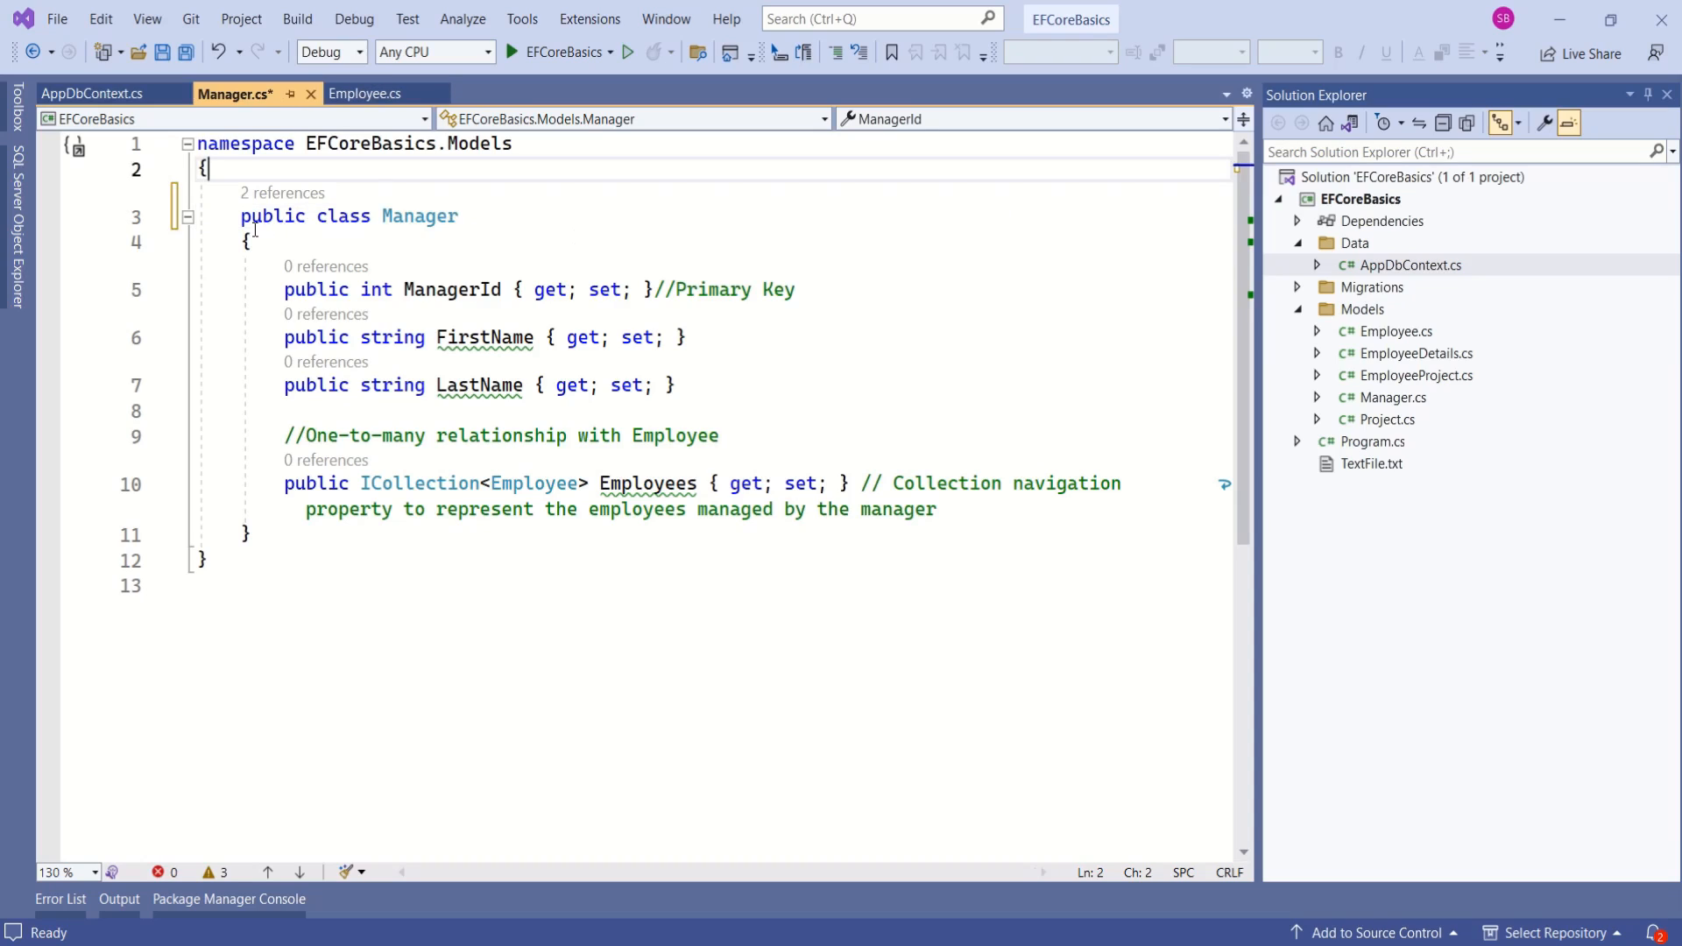
pyautogui.press('enter')
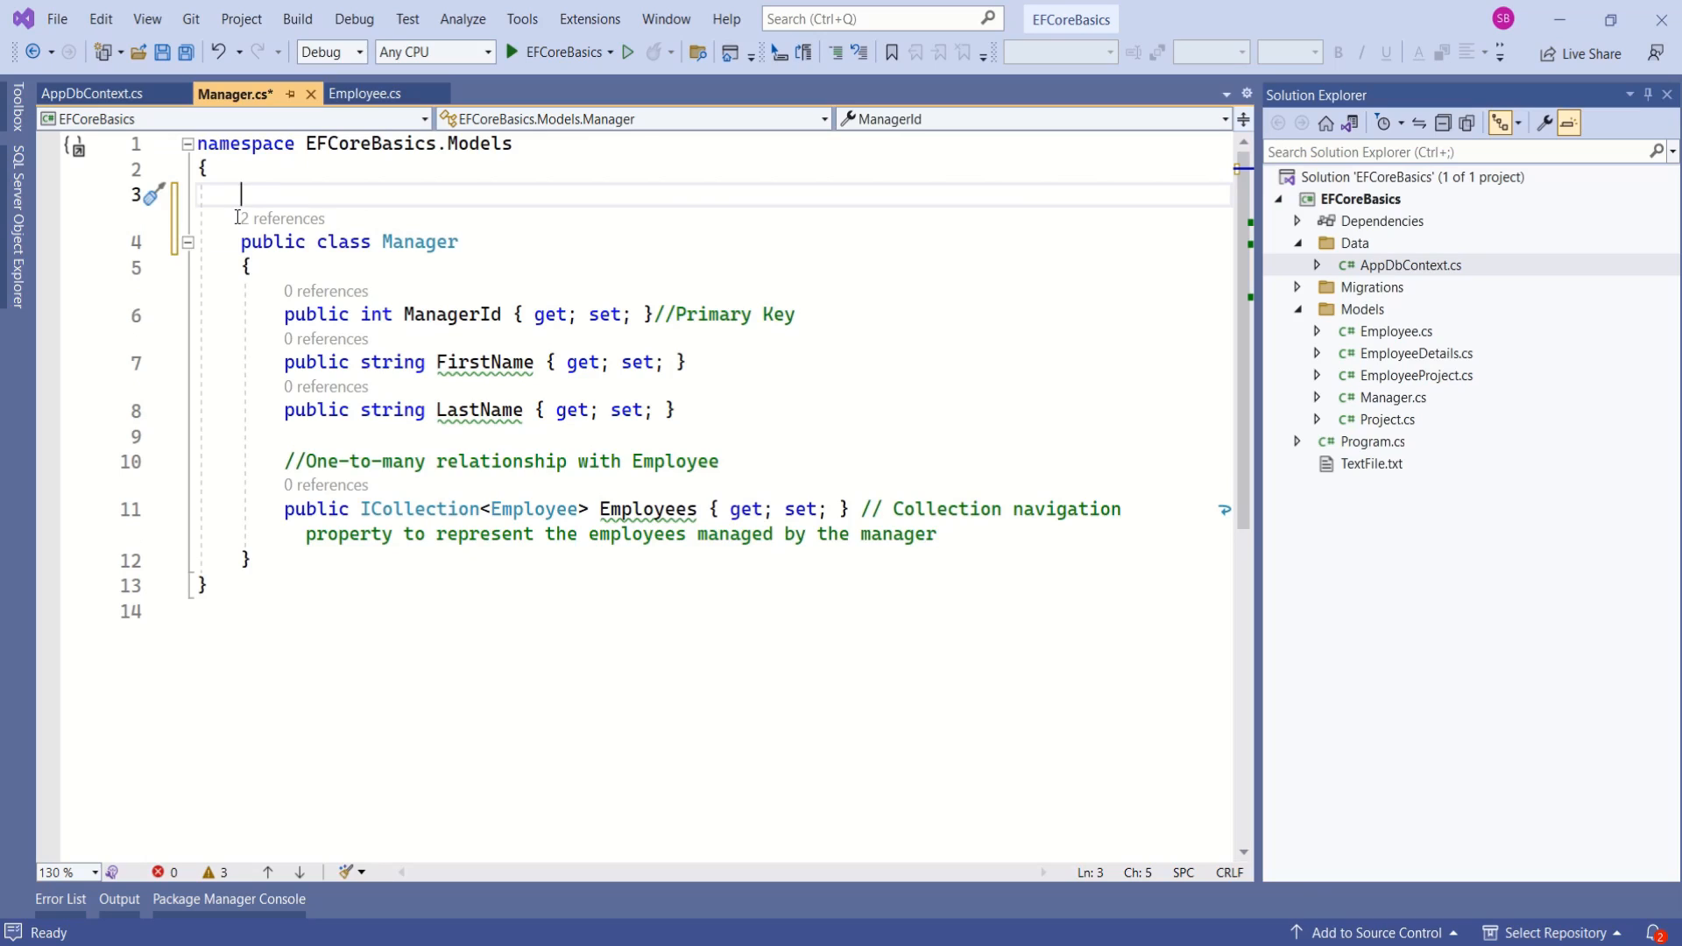
pyautogui.write('[Tab]')
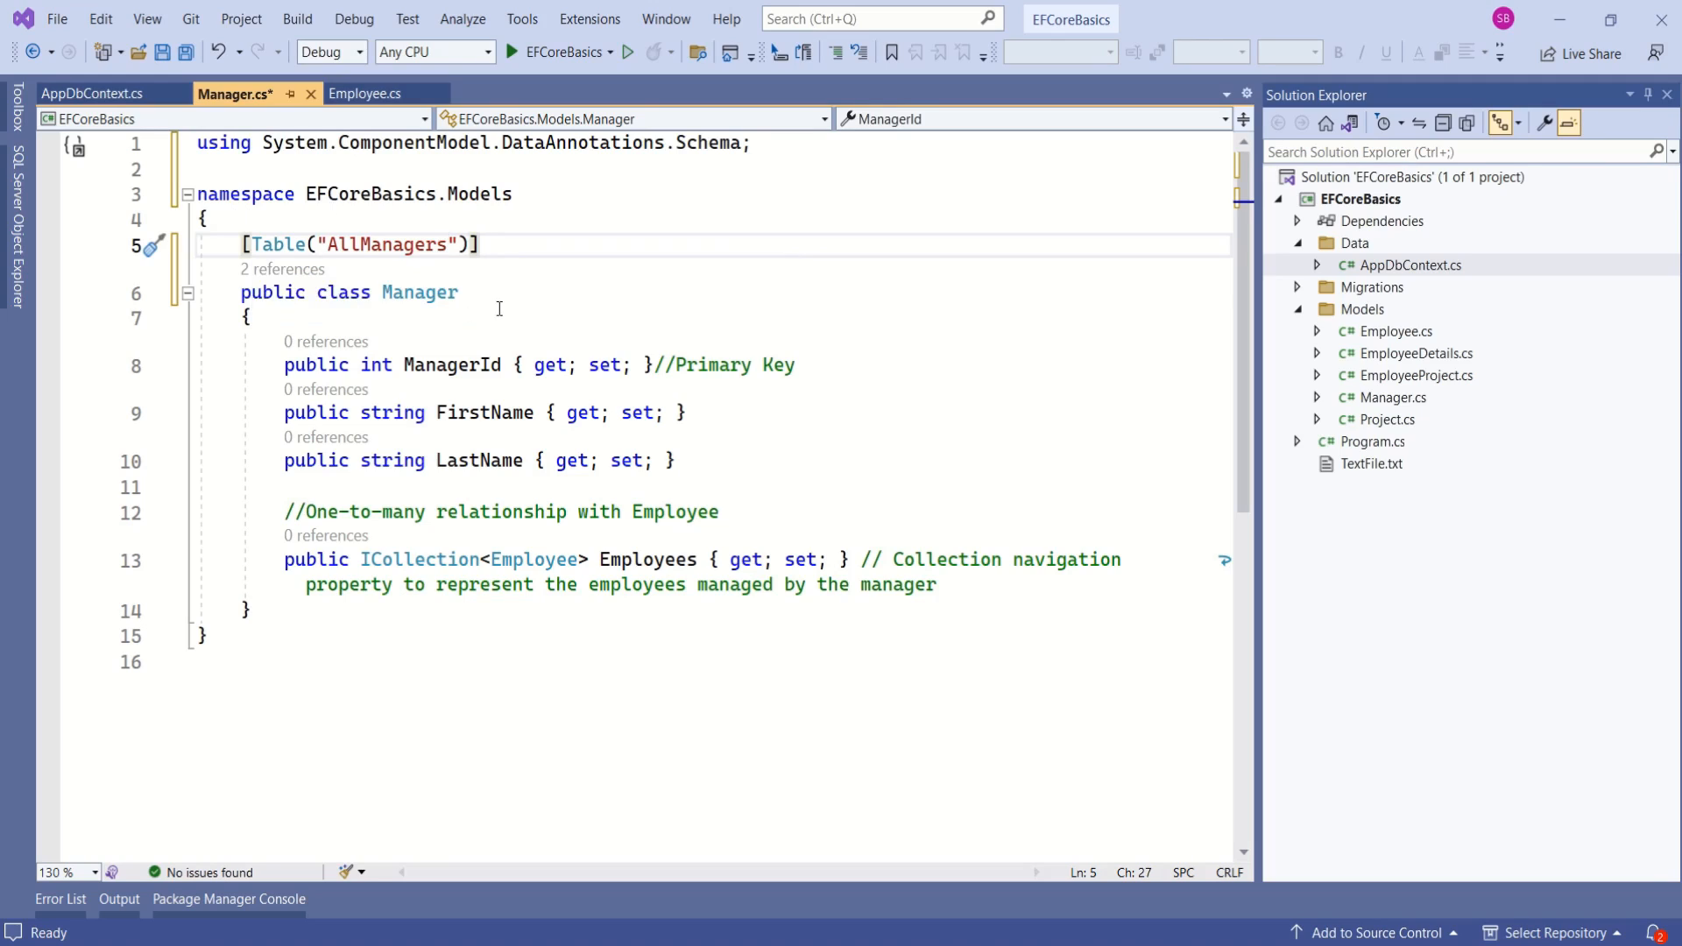
pyautogui.doubleClick(385, 246)
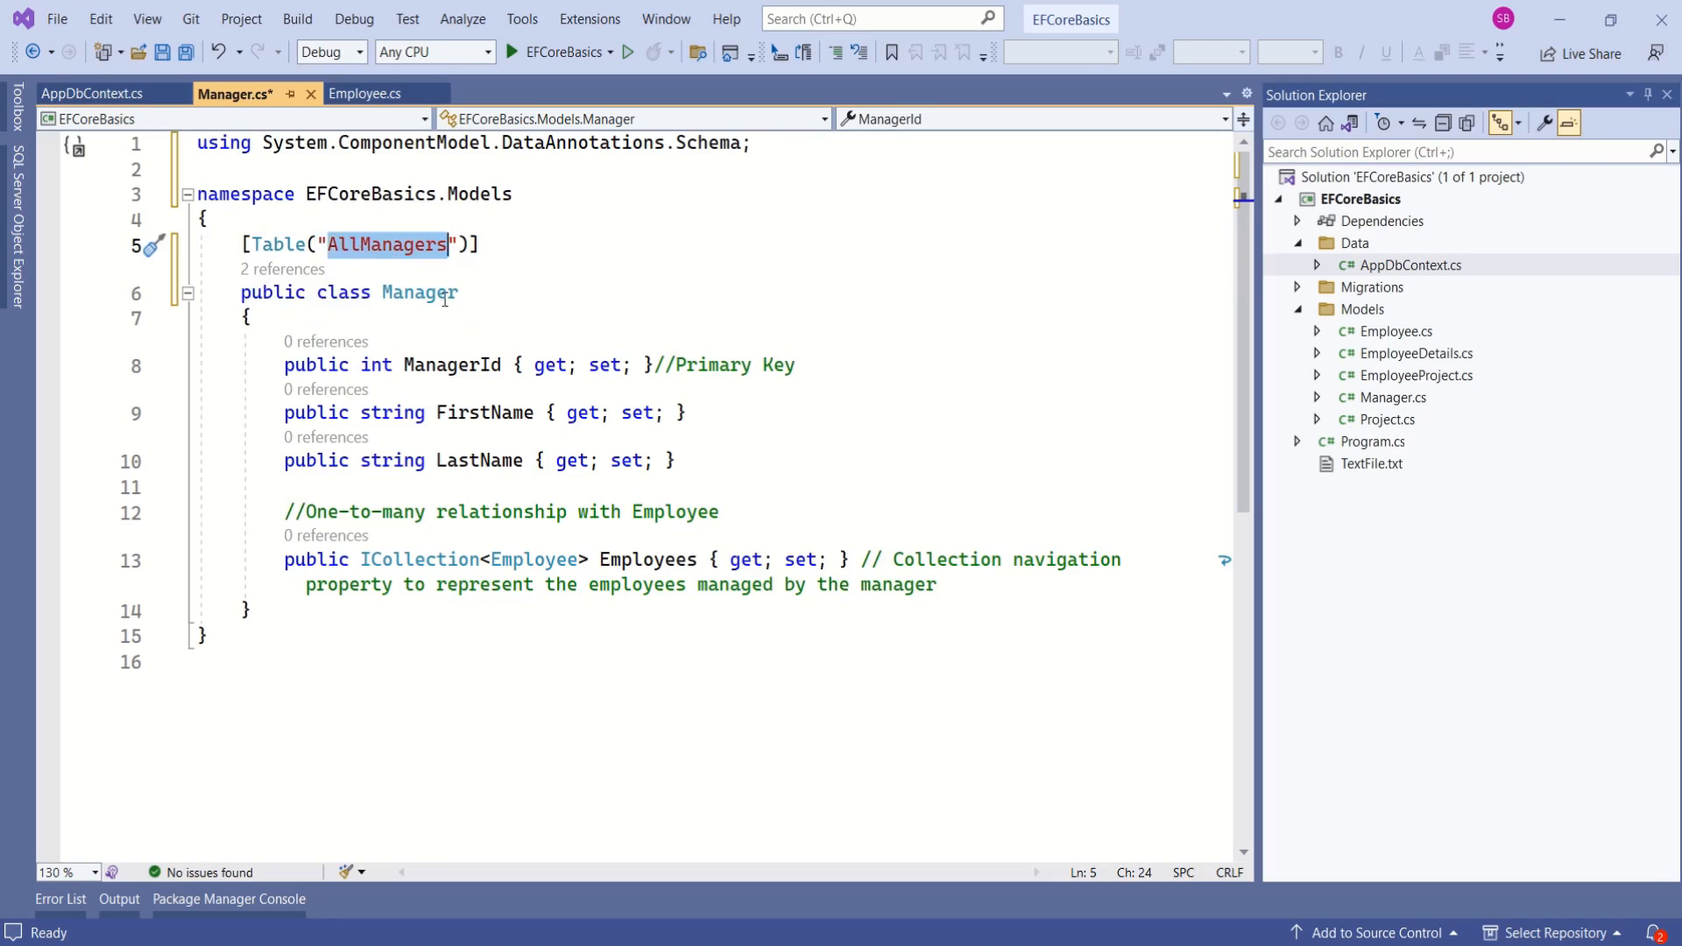
# Add [Key] above ManagerId with the DataAnnotations using and save the file.
pyautogui.press('enter')
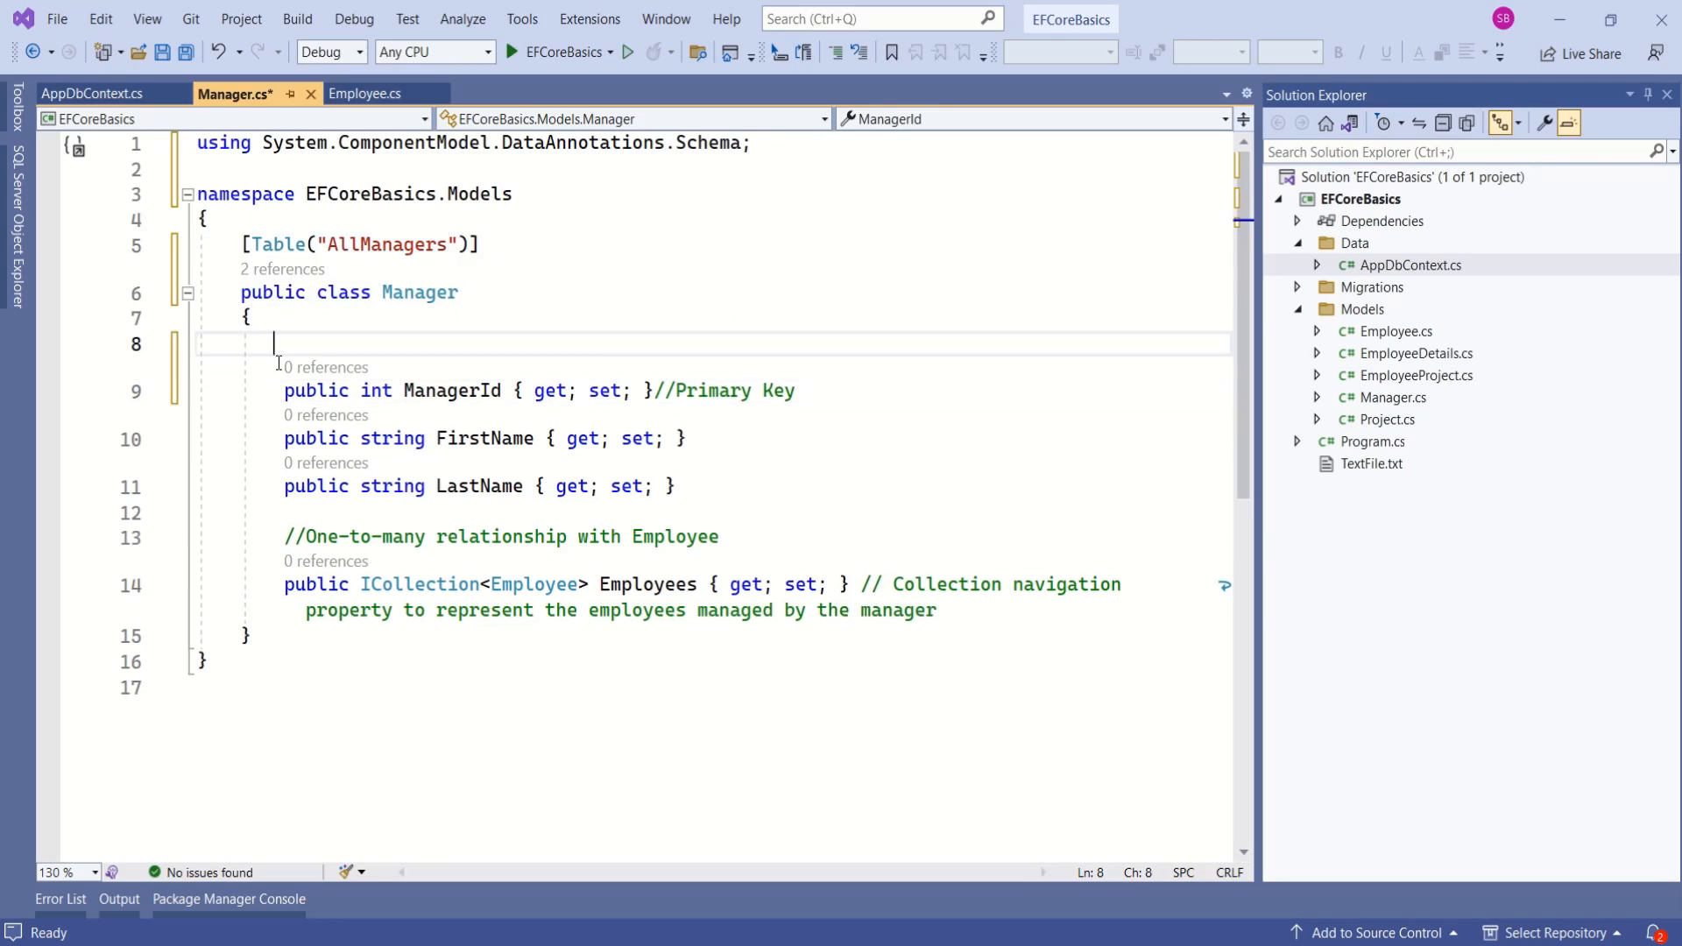
pyautogui.write('[Key]')
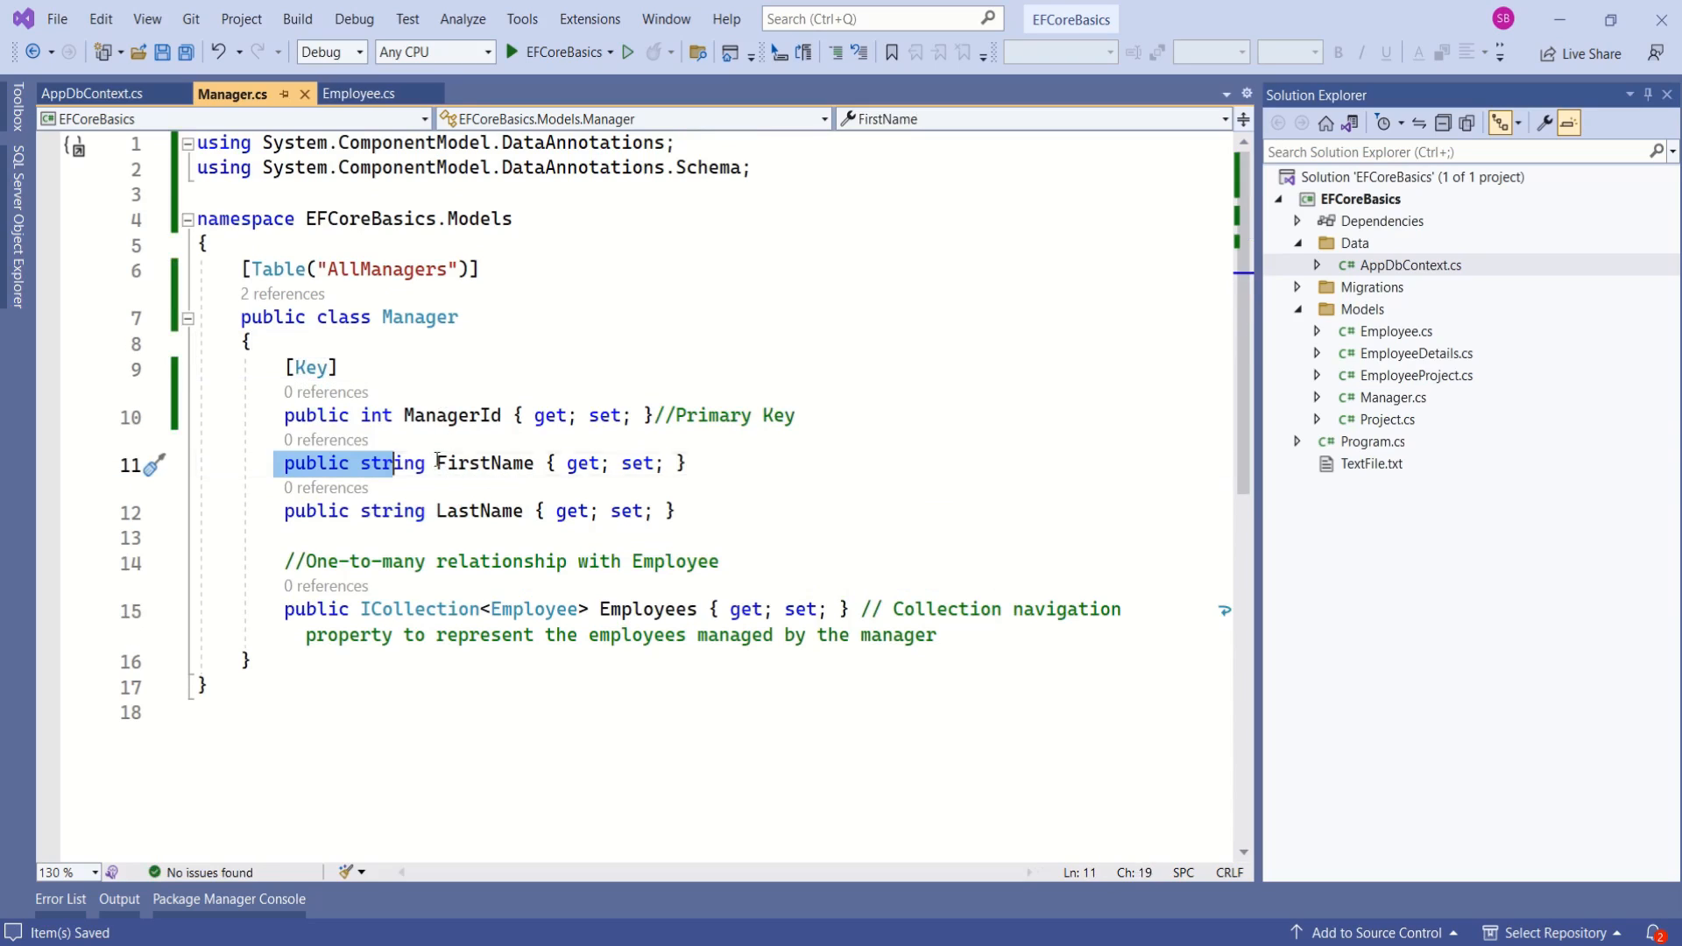
pyautogui.moveTo(496, 476)
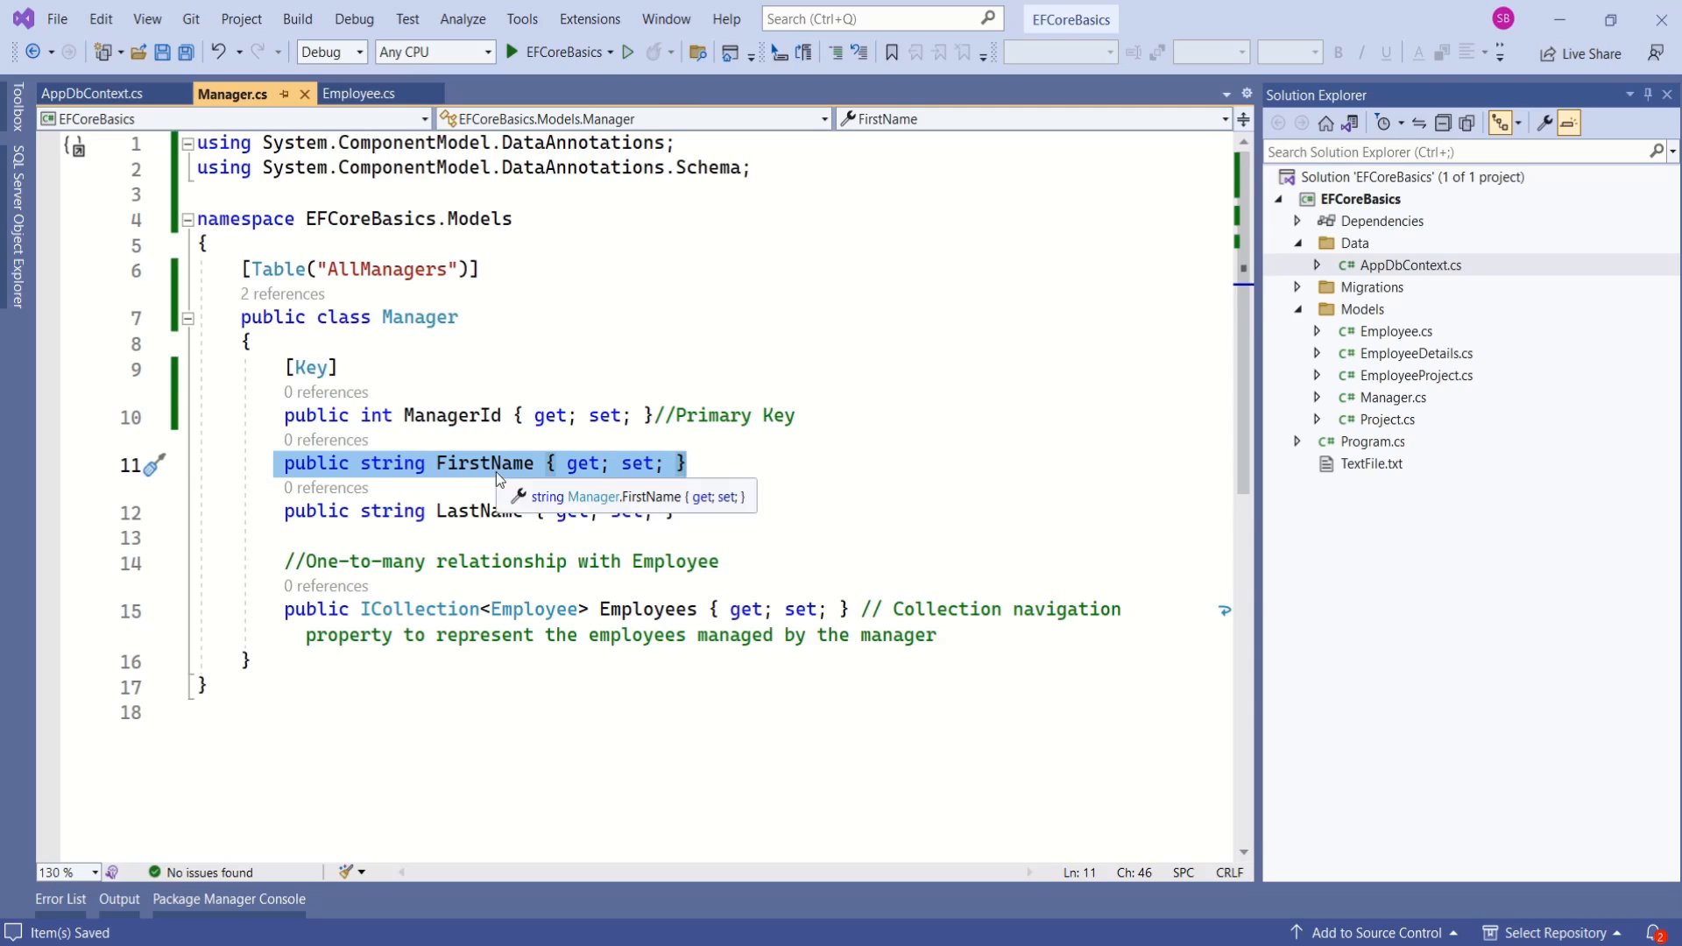
pyautogui.click(734, 463)
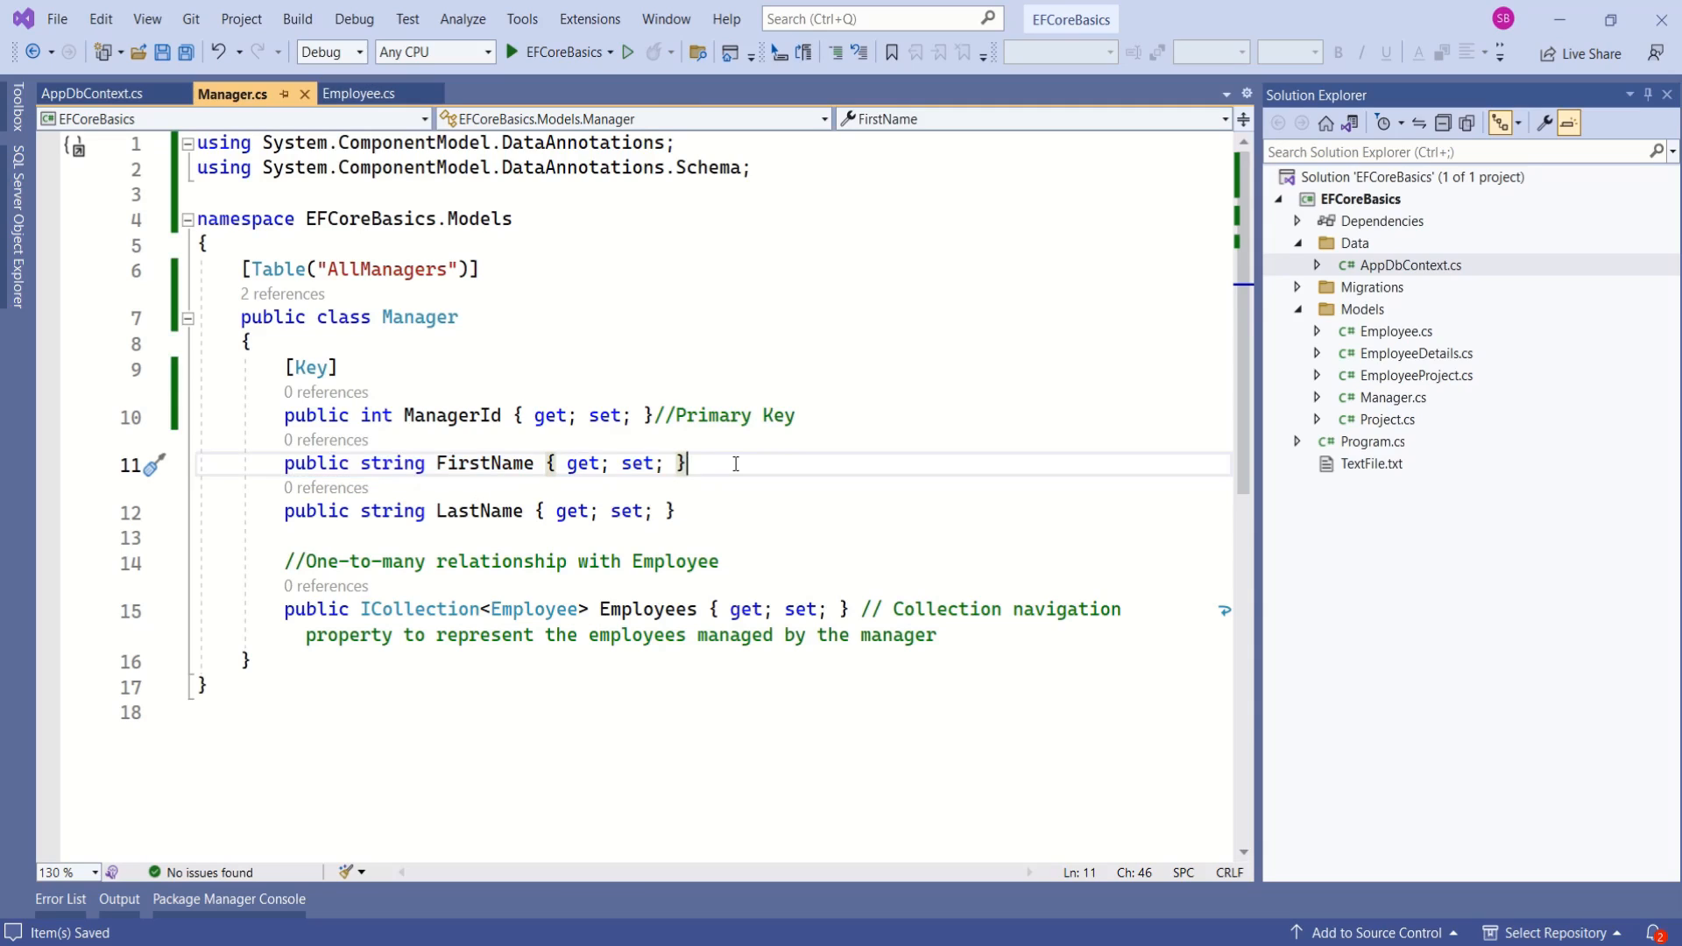
pyautogui.moveTo(485, 470)
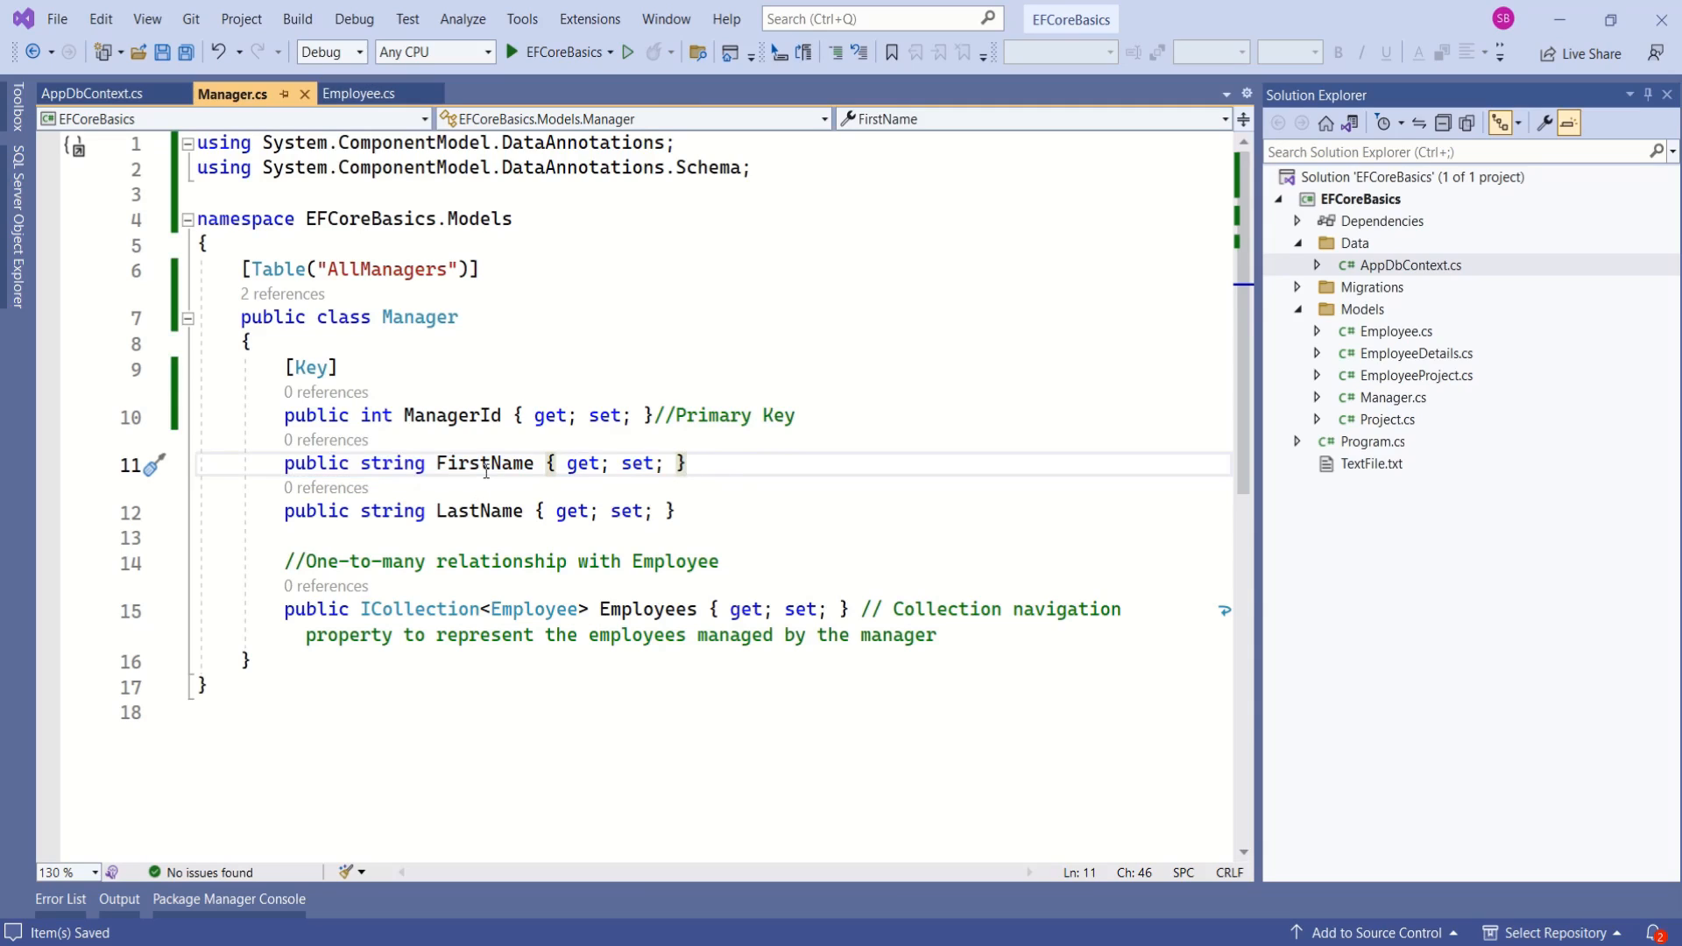
# Add [Column("ManagerFirstName")], [Required] and [StringLength(50)] above FirstName.
pyautogui.press('enter')
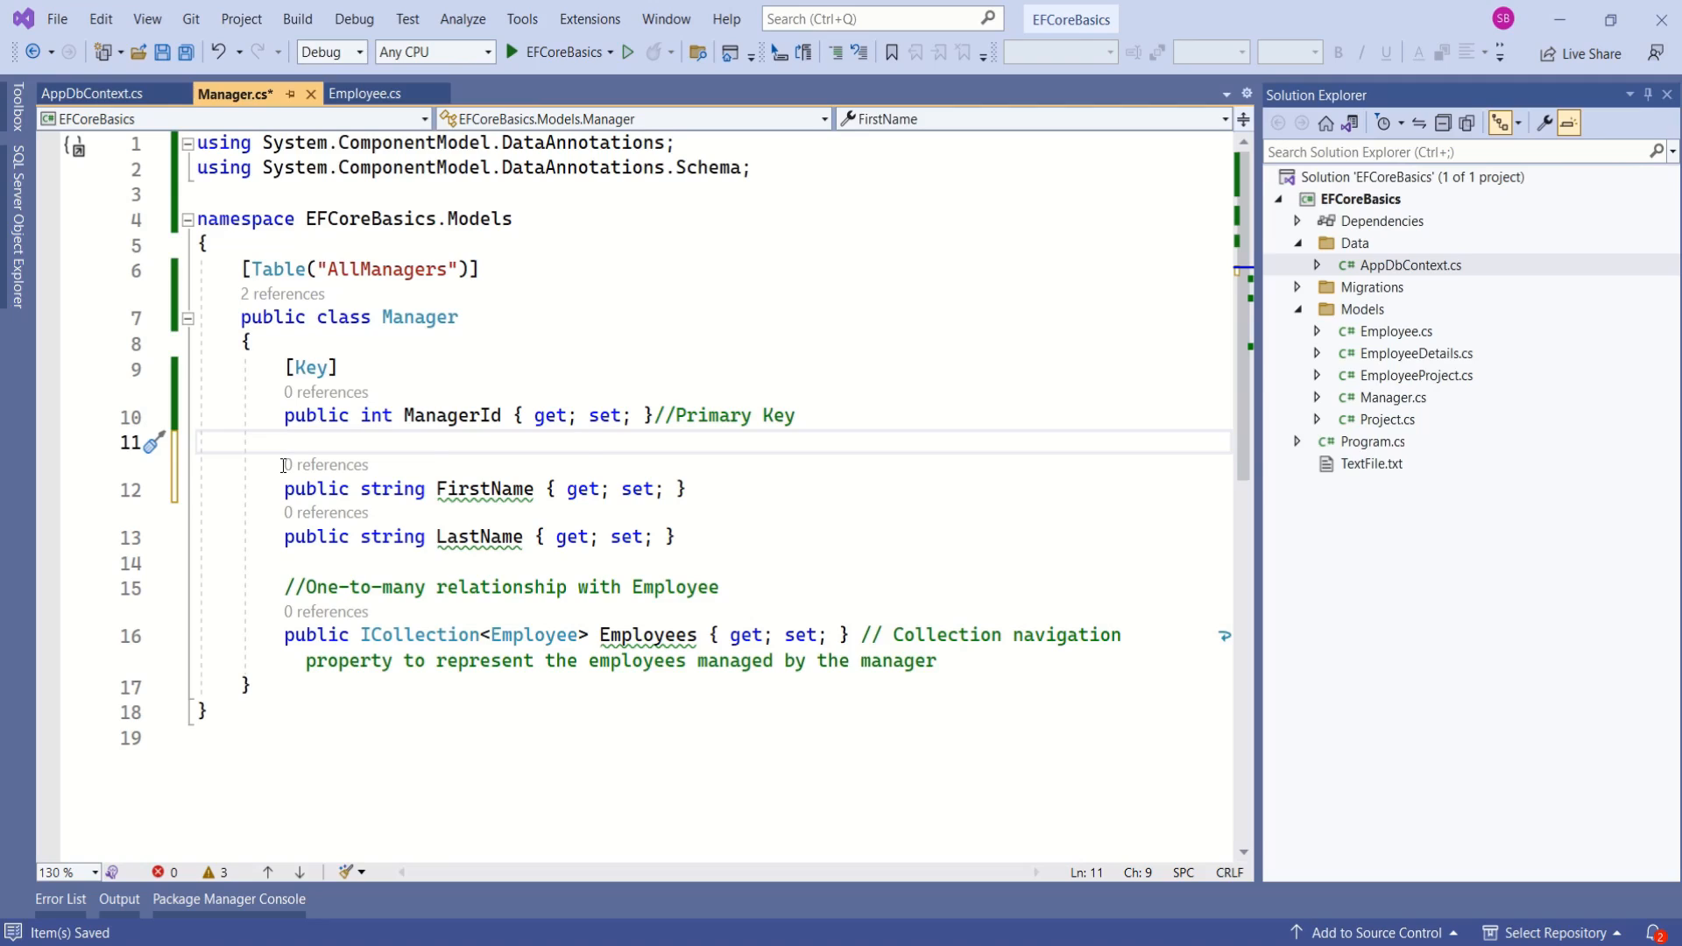
pyautogui.write('[Column("ManagerFirstName")]')
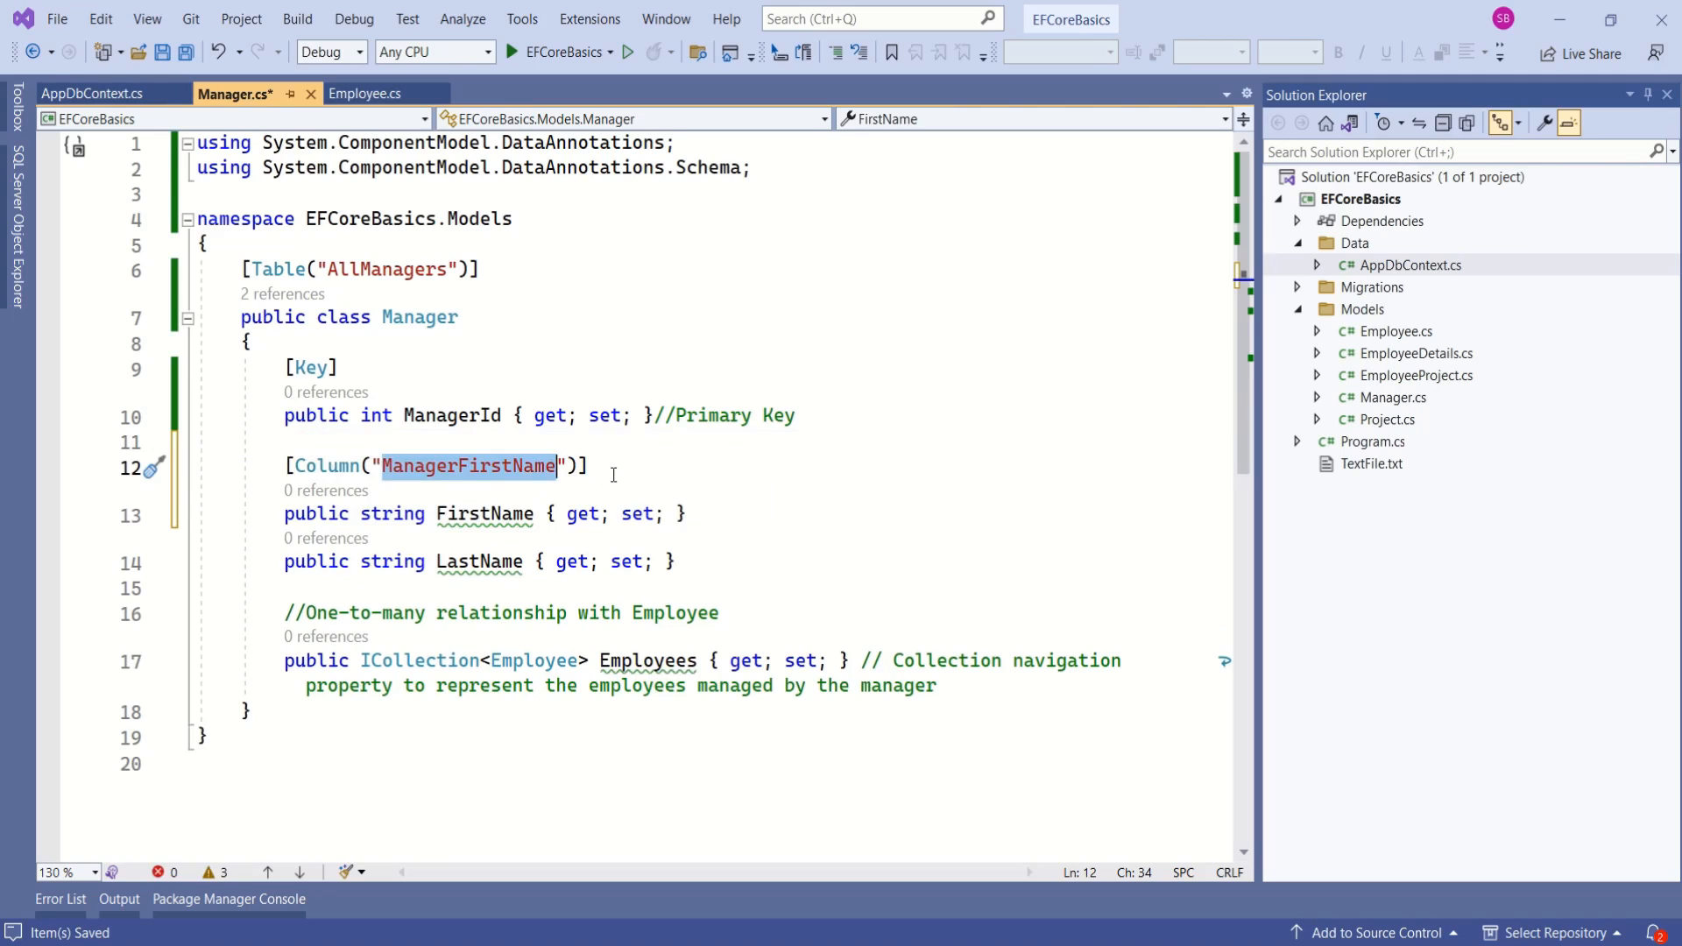
pyautogui.press('enter')
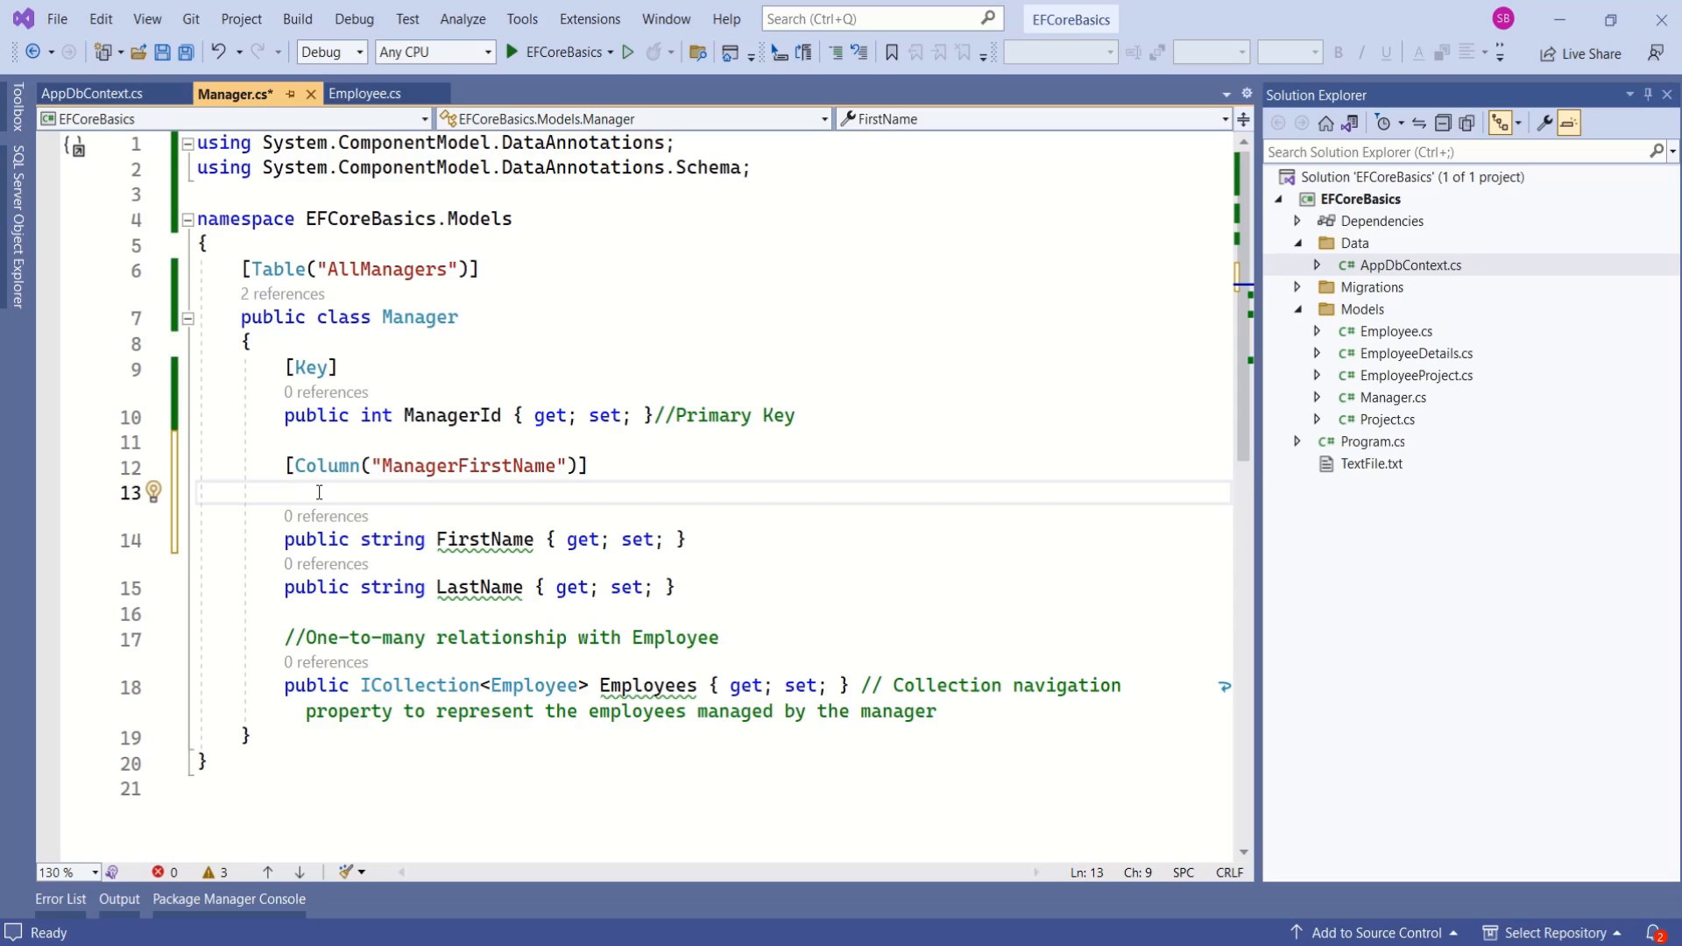
pyautogui.write('[Required]')
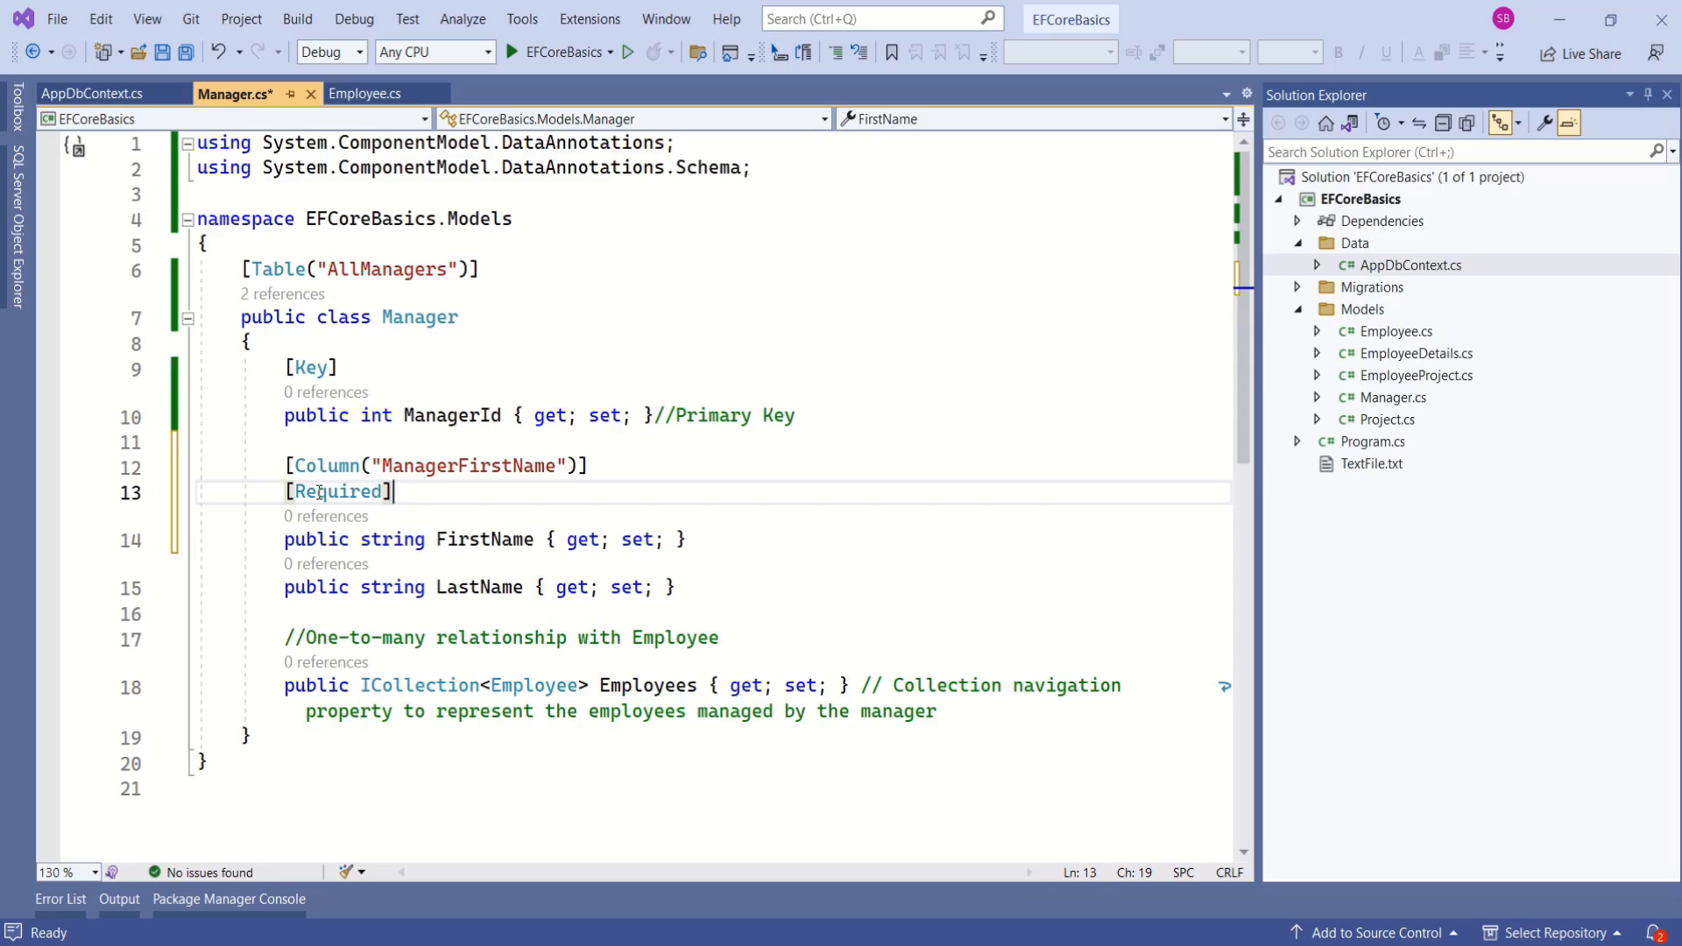
pyautogui.moveTo(428, 494)
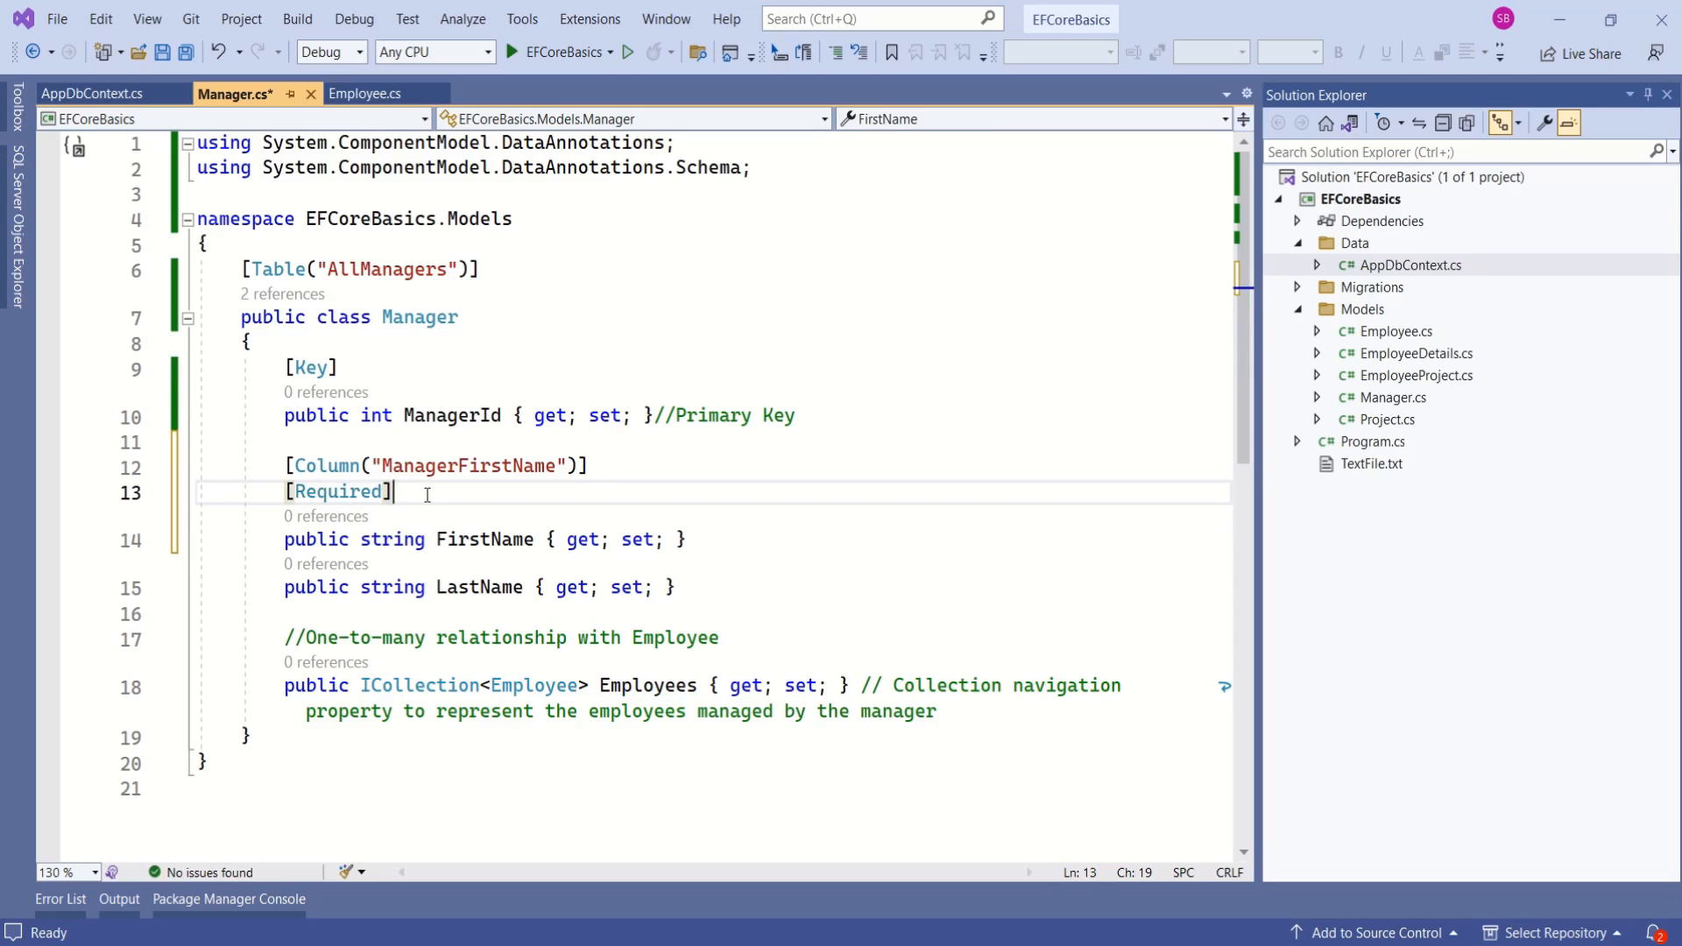
pyautogui.press('enter')
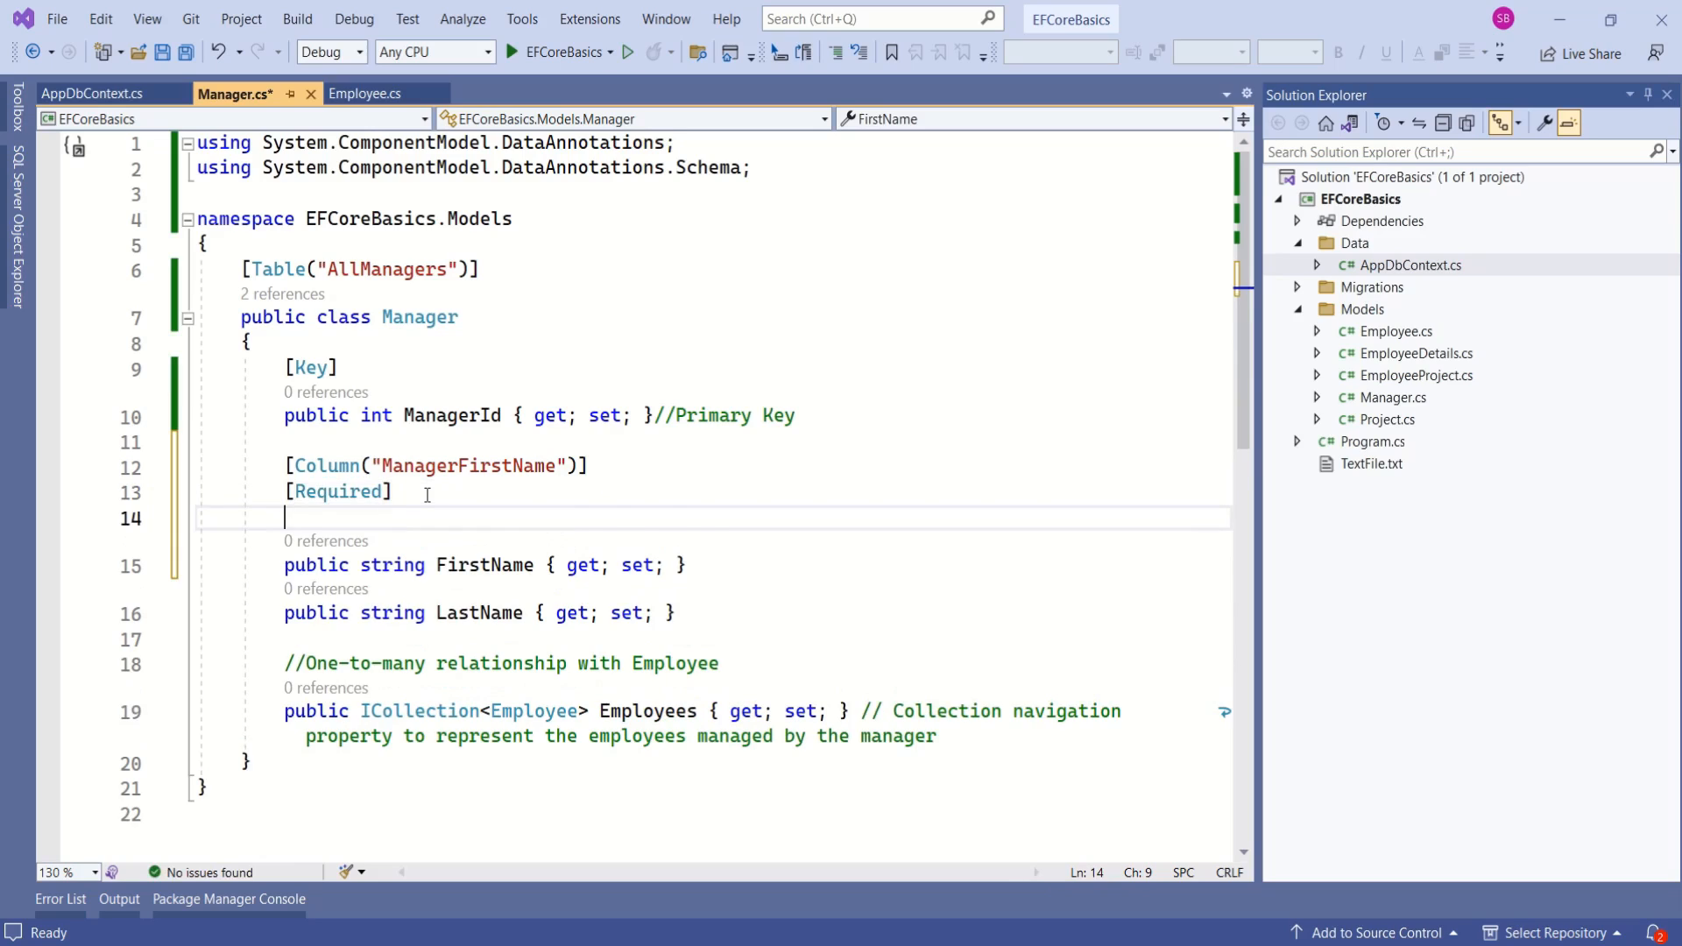
pyautogui.write('[StringLength(50)]')
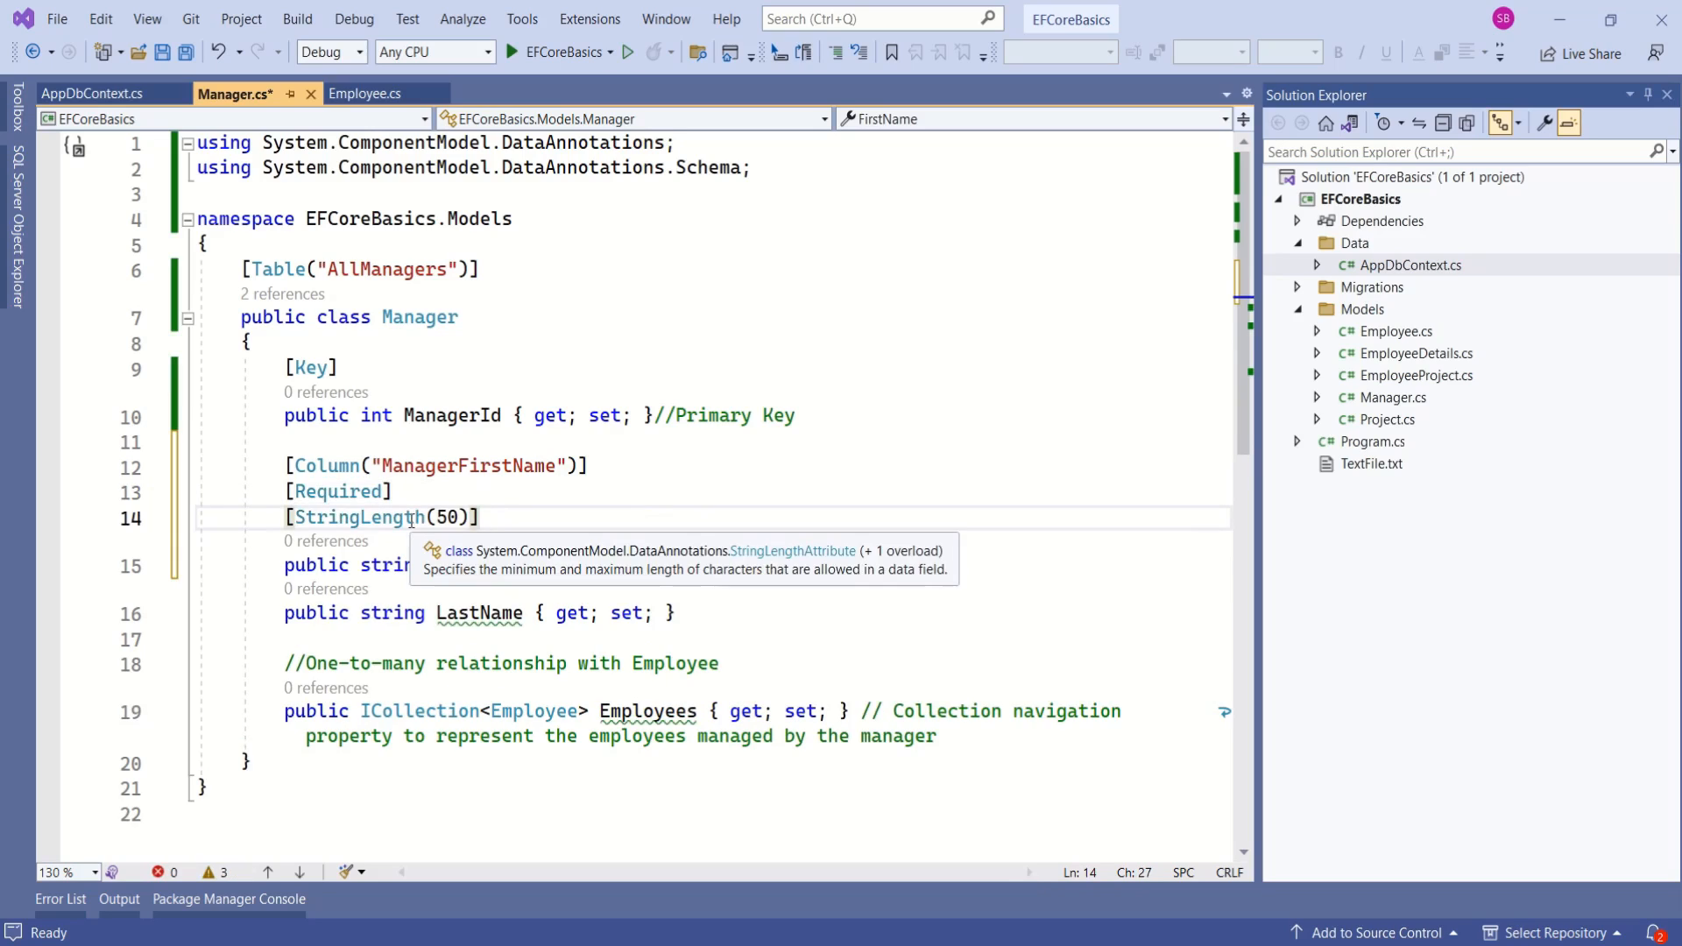
# Create an int Test property after LastName via the prop snippet and mark it [NotMapped].
pyautogui.click(698, 614)
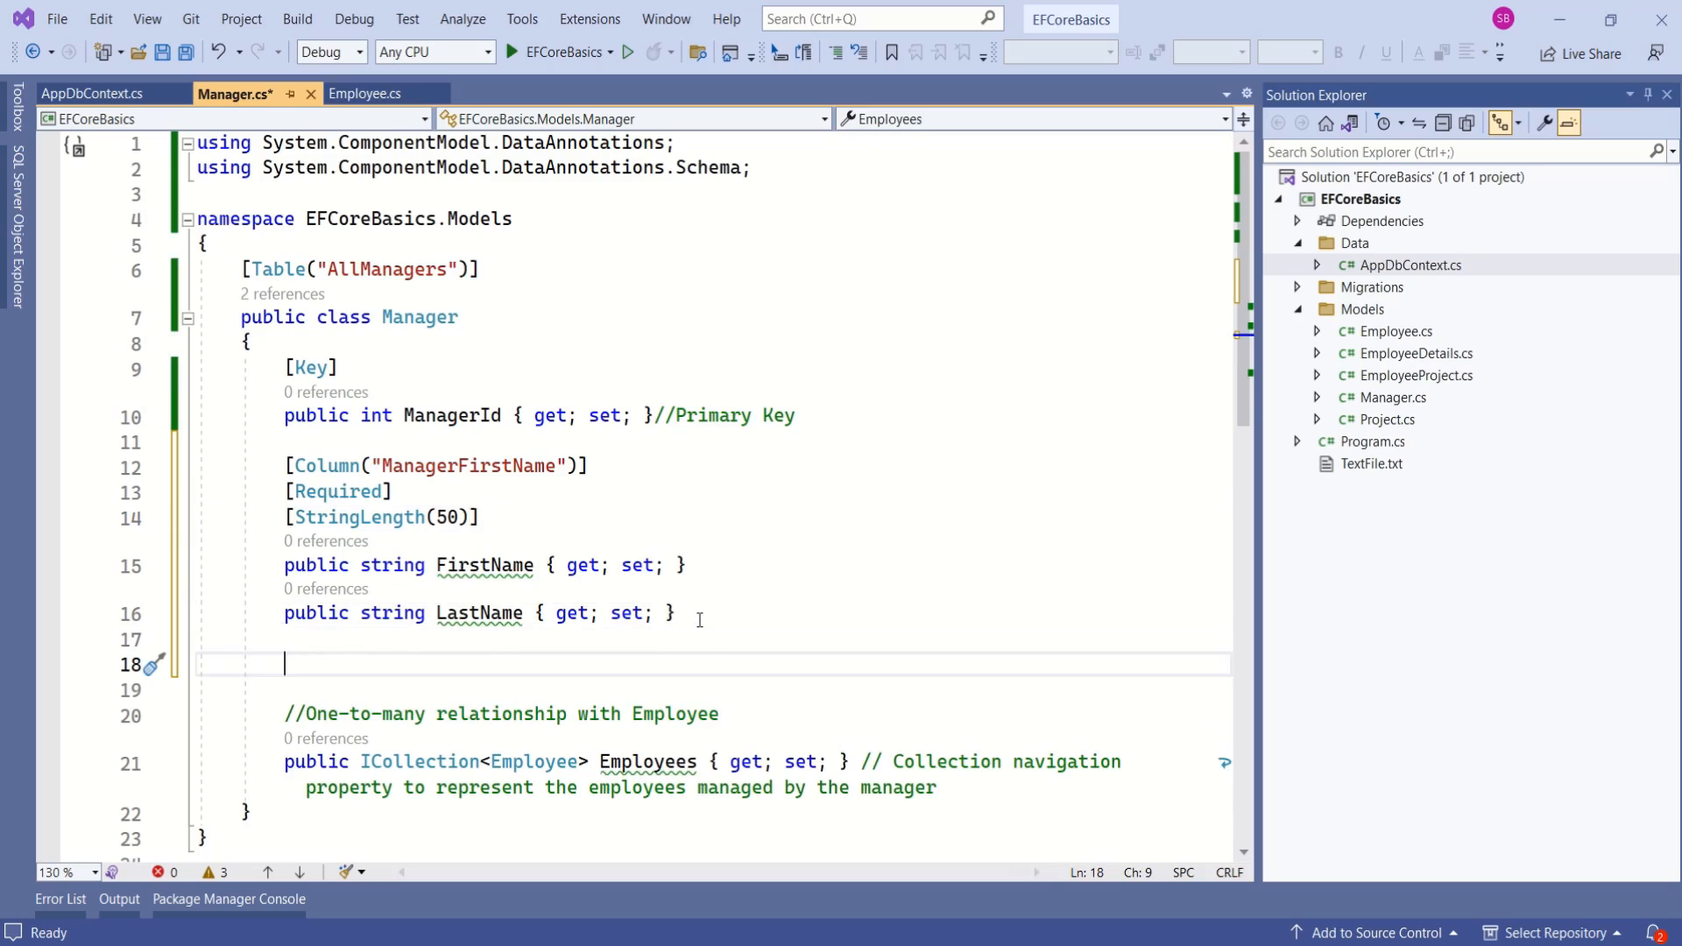
pyautogui.write('prop')
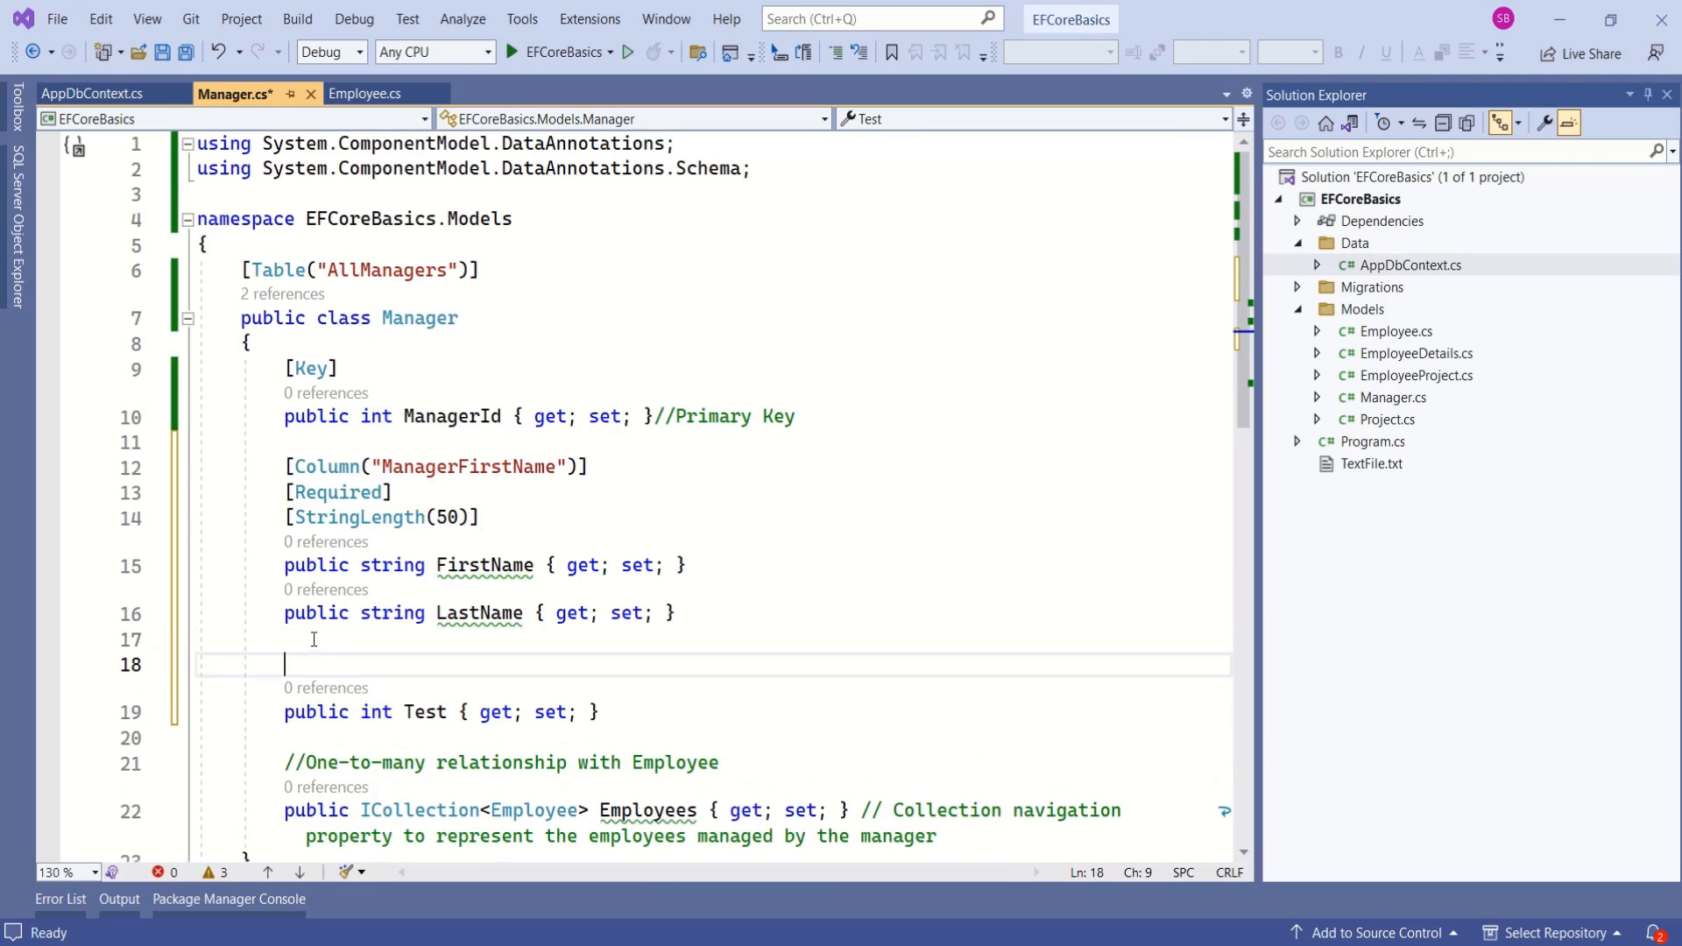
pyautogui.write('[NotMapped]')
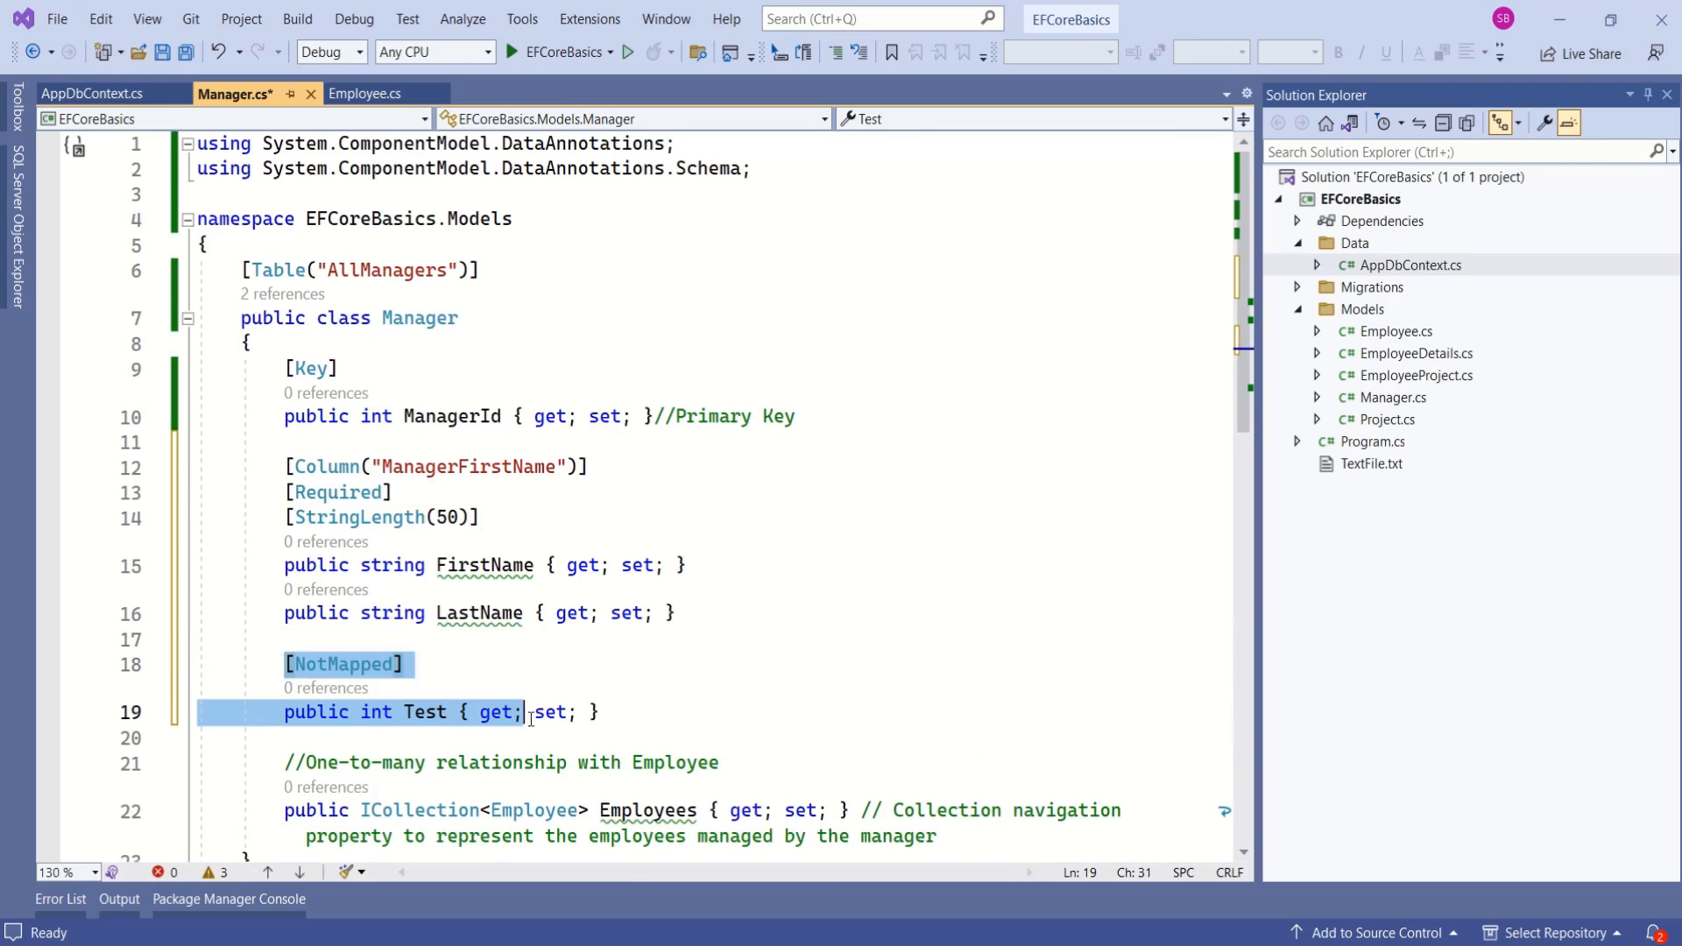